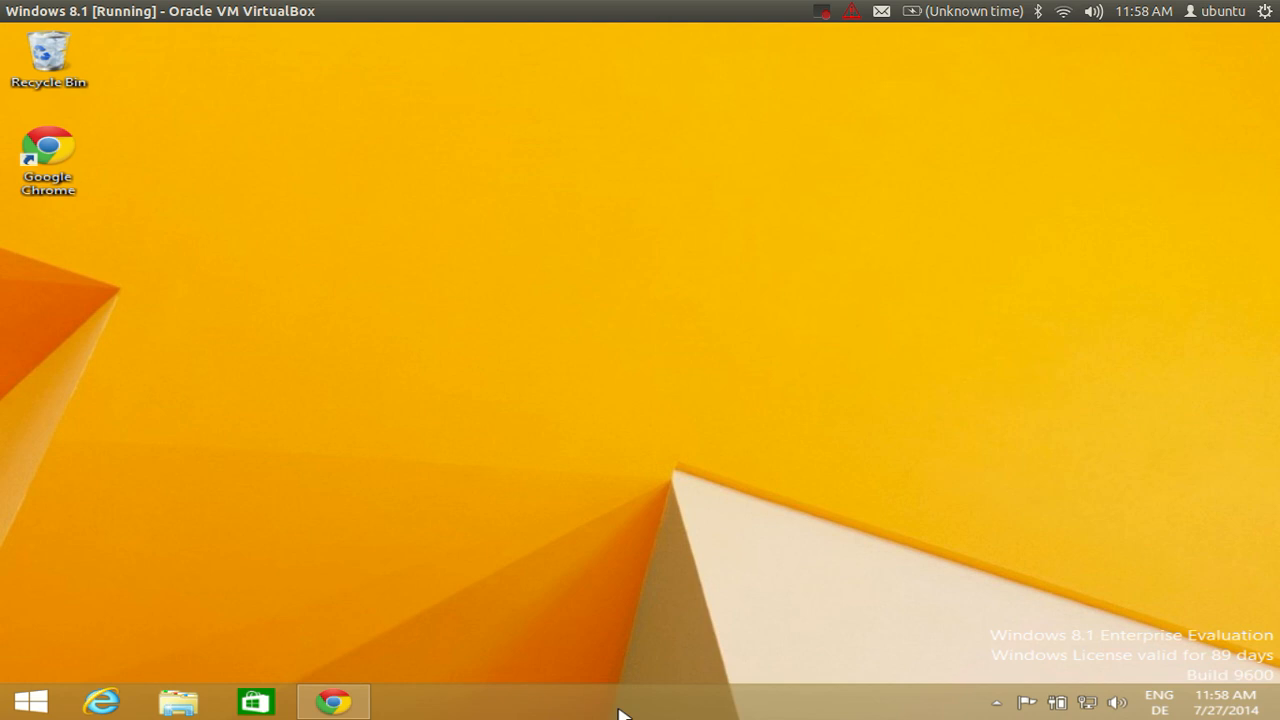
pyautogui.moveTo(656, 426)
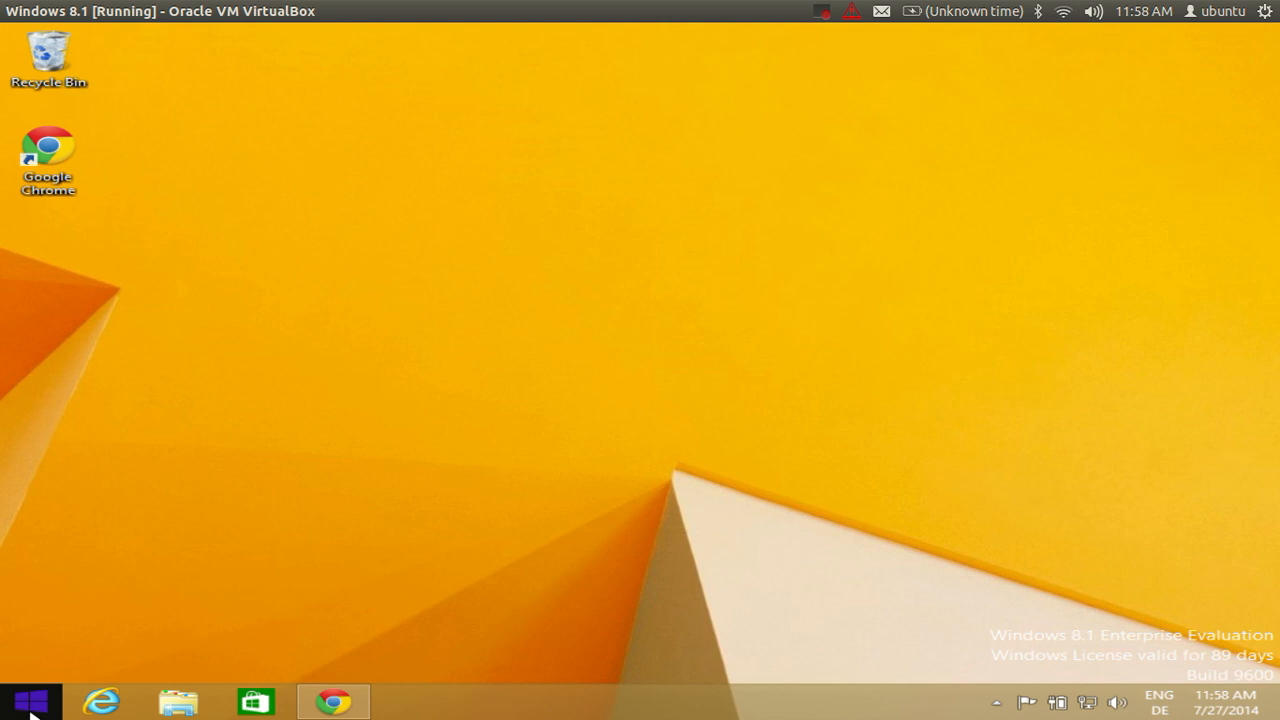
pyautogui.moveTo(20, 700)
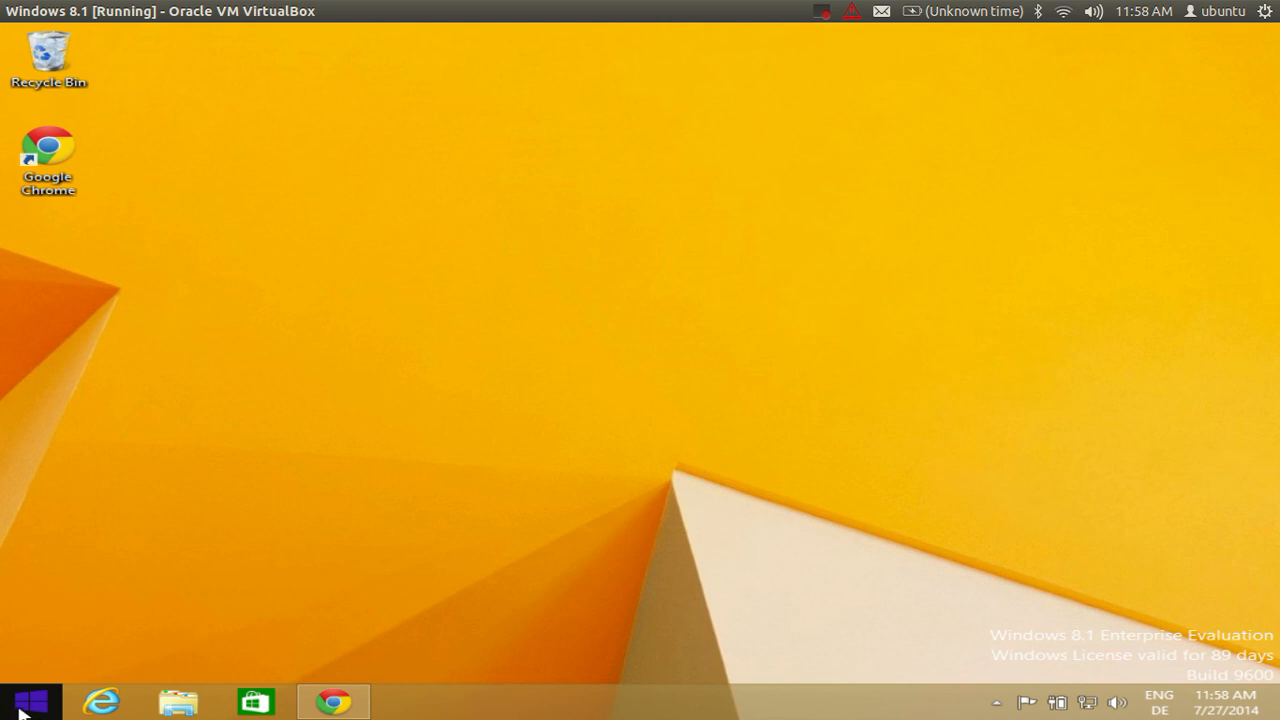
pyautogui.click(22, 697)
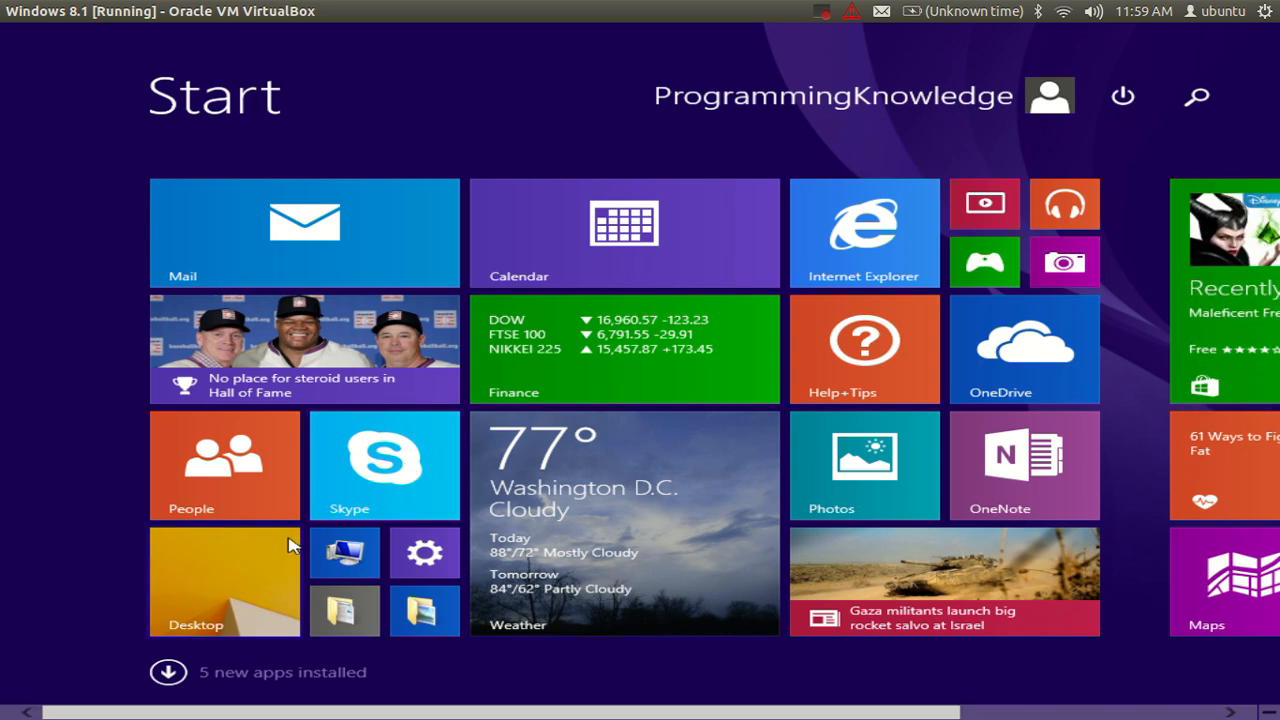
pyautogui.moveTo(235, 577)
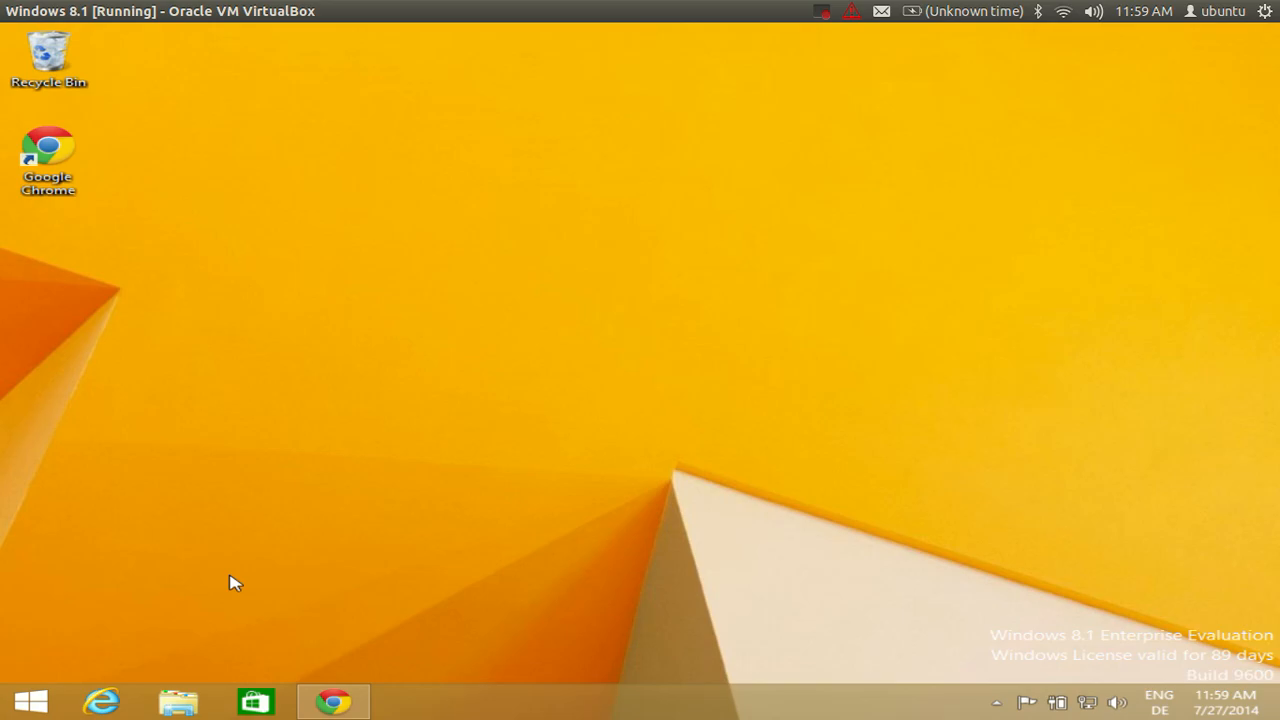
pyautogui.moveTo(423, 567)
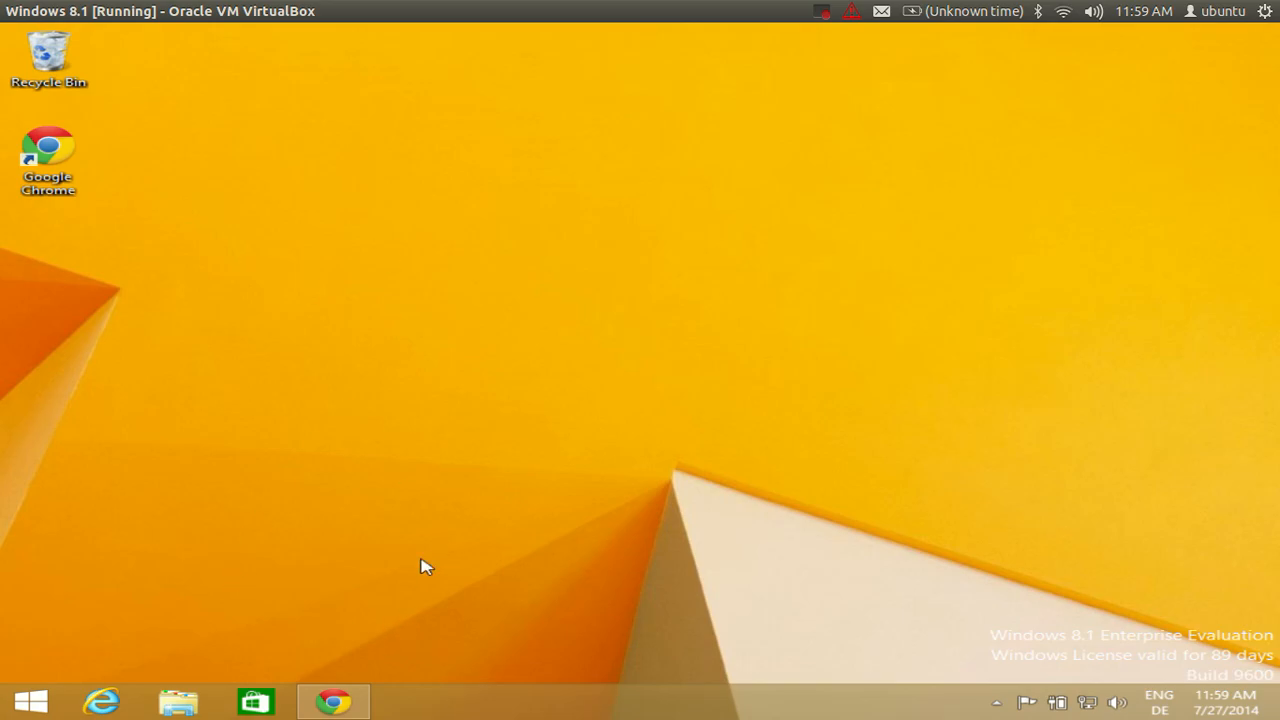
pyautogui.click(333, 717)
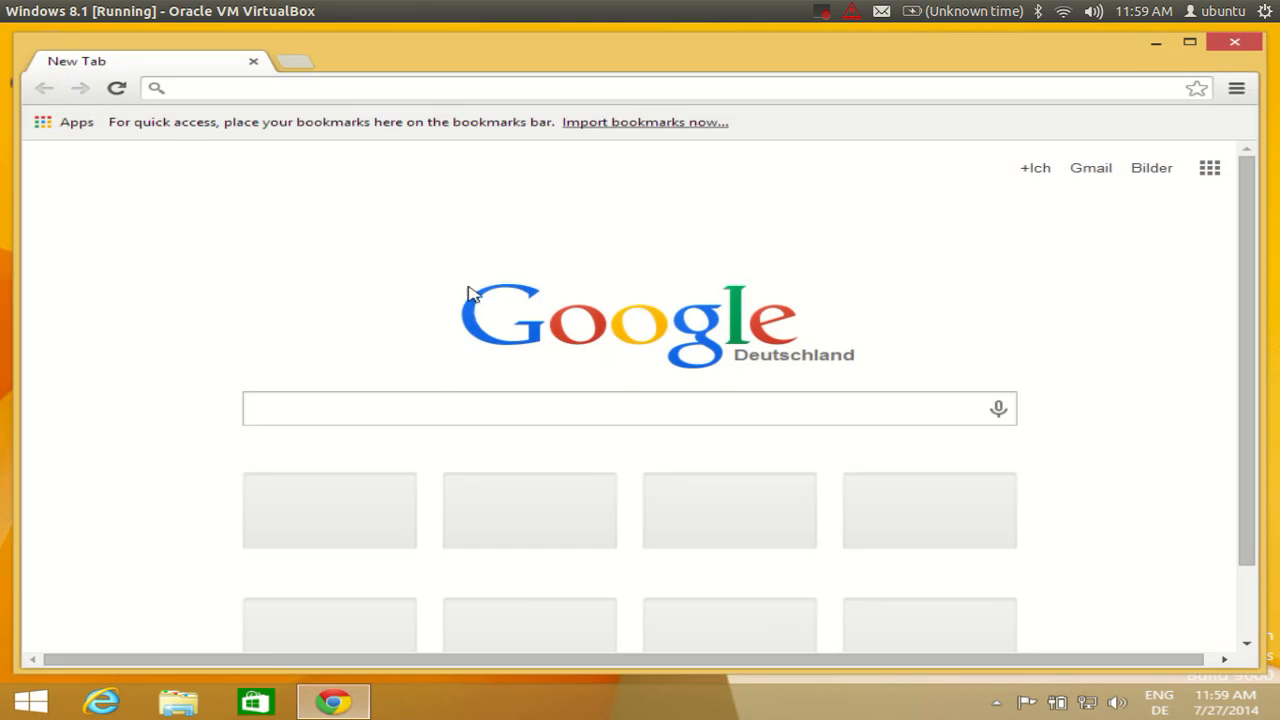
pyautogui.click(324, 87)
pyautogui.write('www.classicshell.net')
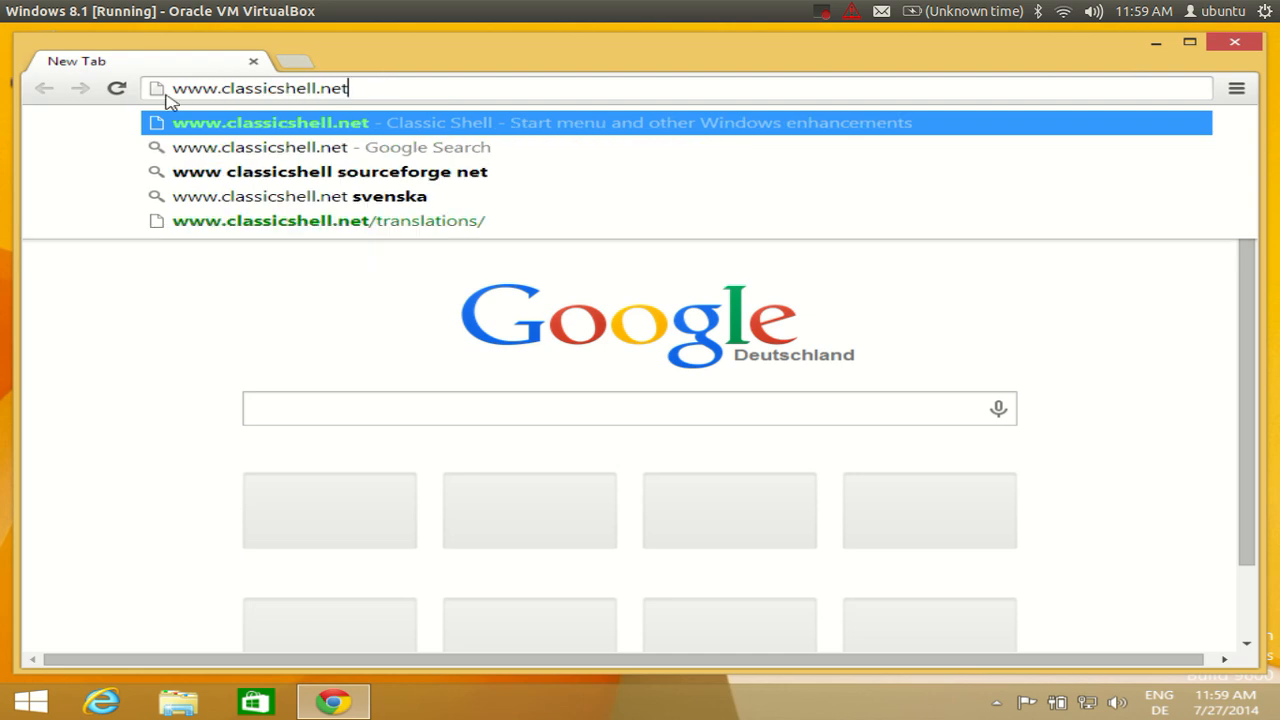
pyautogui.moveTo(211, 90)
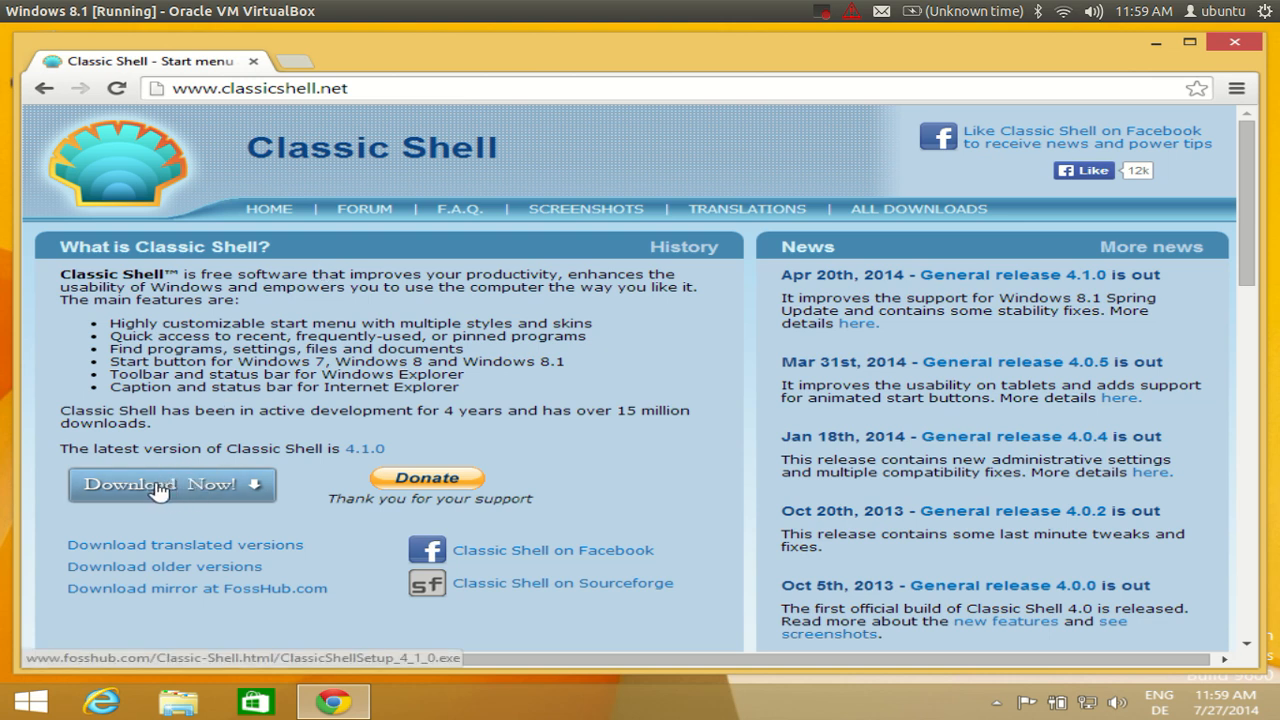
pyautogui.click(170, 485)
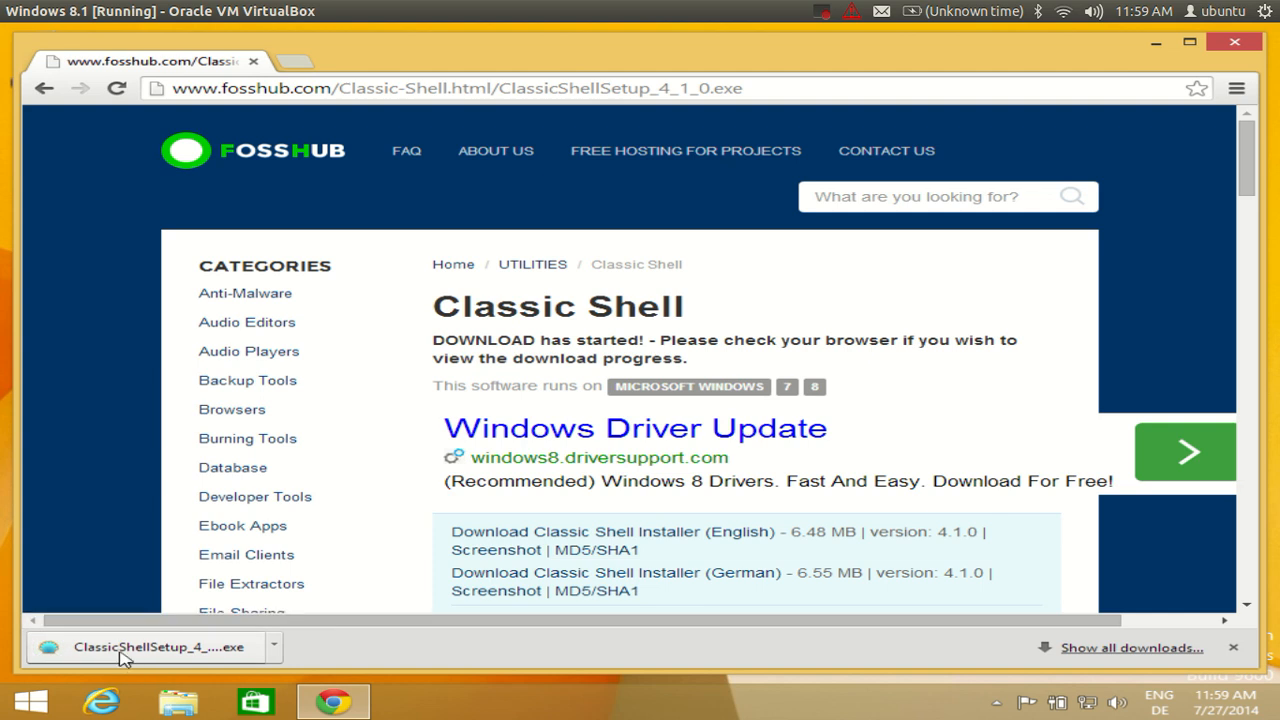
pyautogui.moveTo(150, 662)
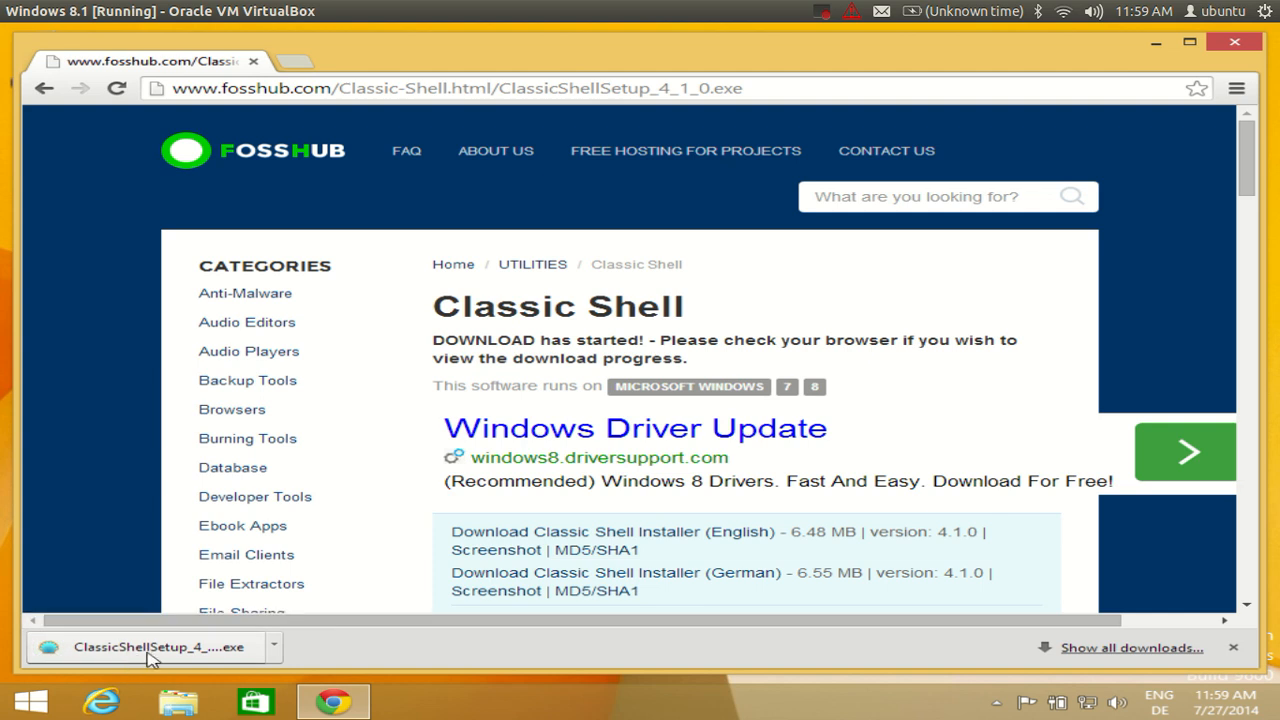
# Step: Run ClassicShellSetup_4_1_0.exe, accept the license, approve UAC, and complete installation
pyautogui.click(150, 649)
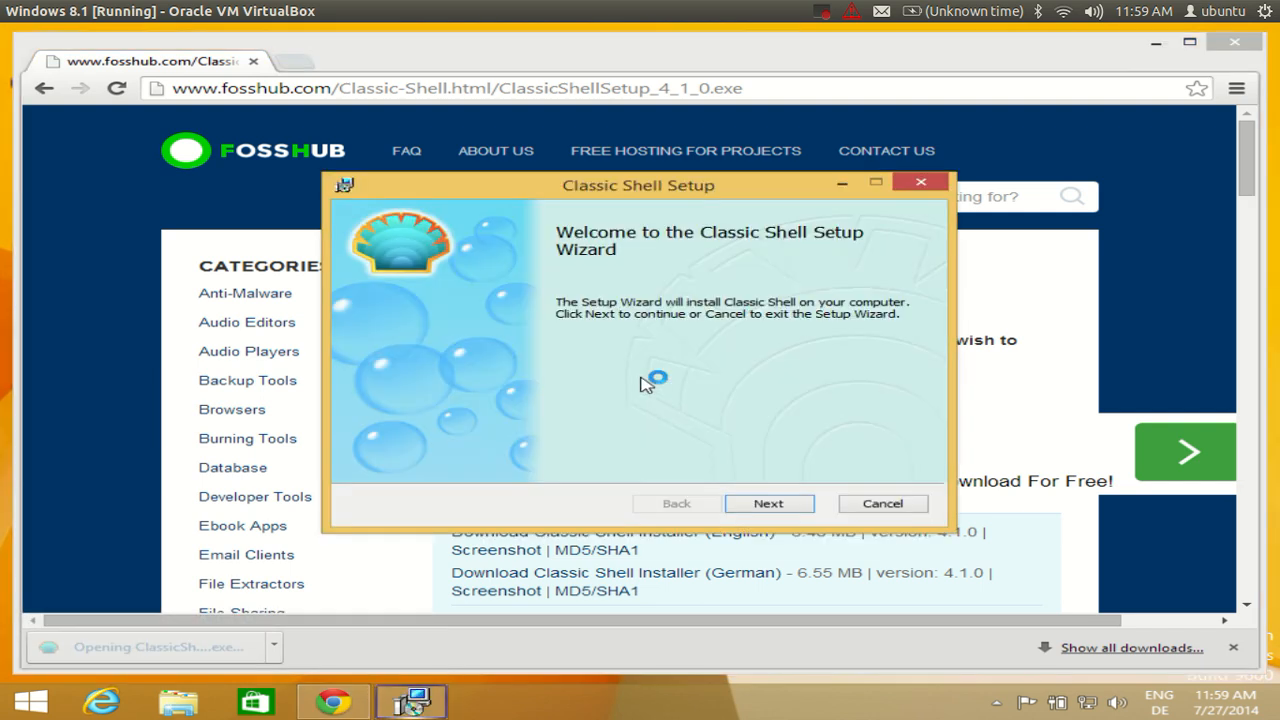
pyautogui.click(769, 503)
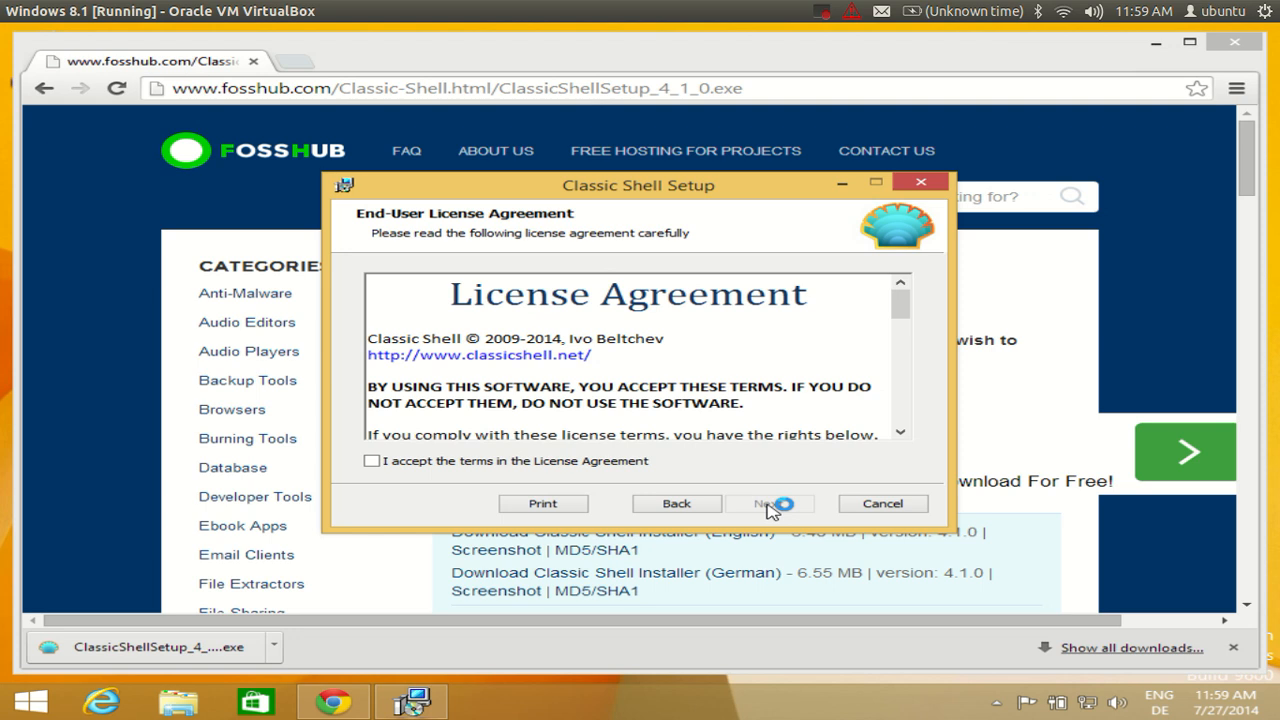
pyautogui.click(371, 461)
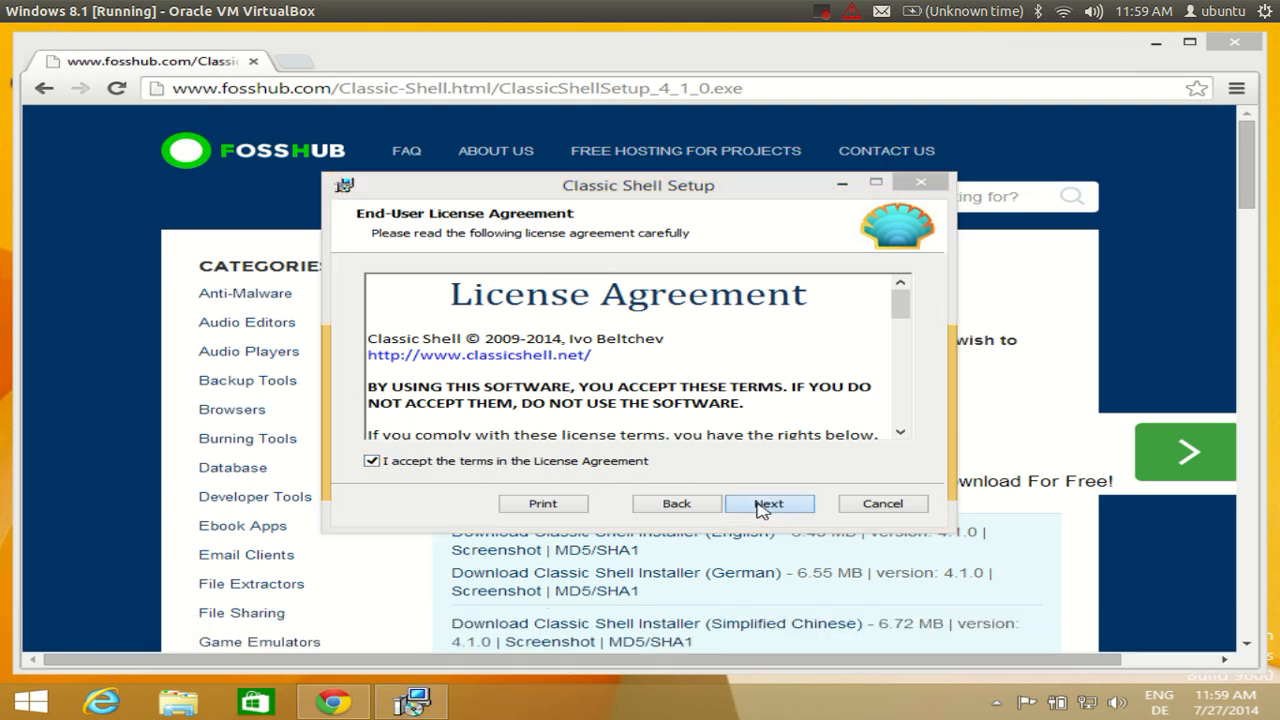
pyautogui.click(769, 503)
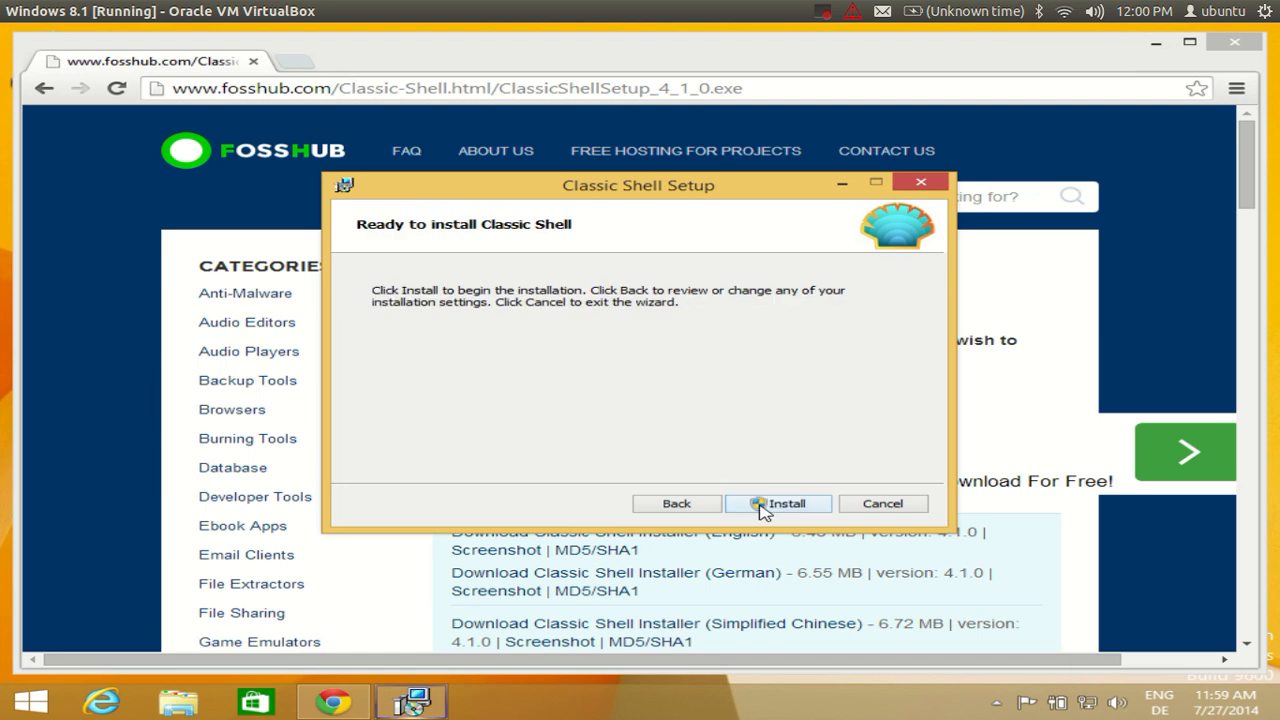
pyautogui.click(784, 503)
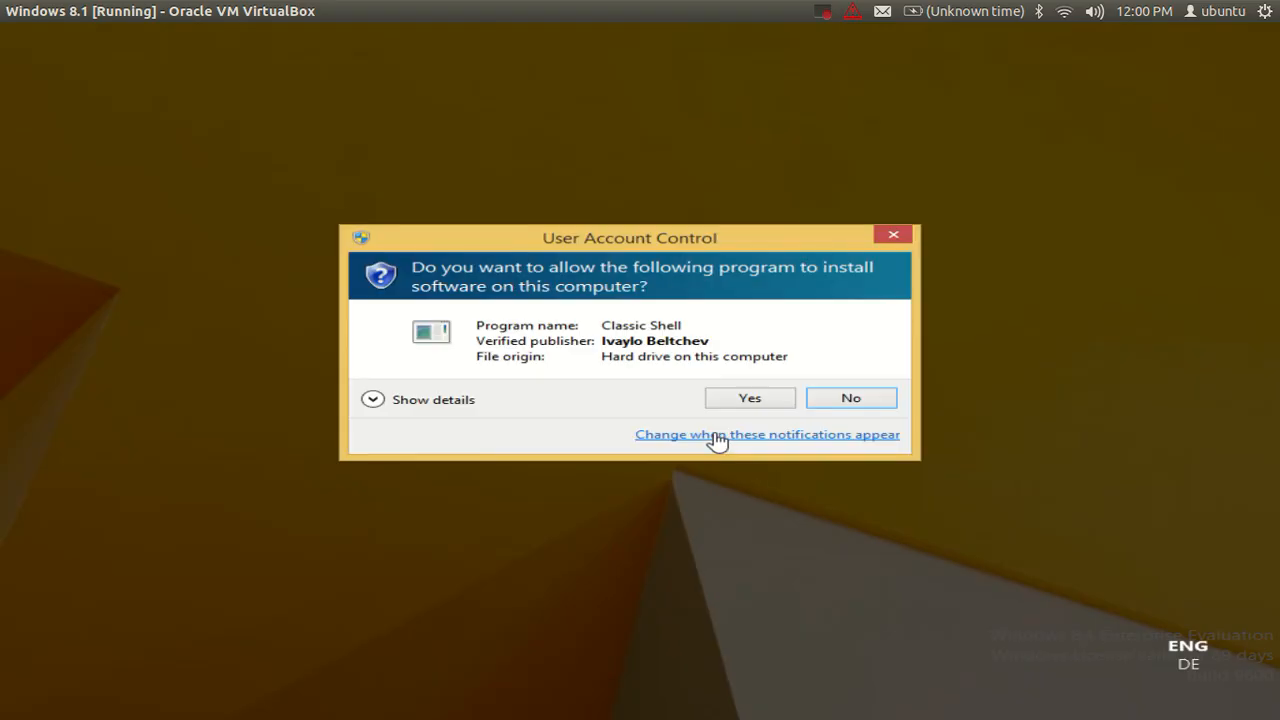
pyautogui.click(750, 398)
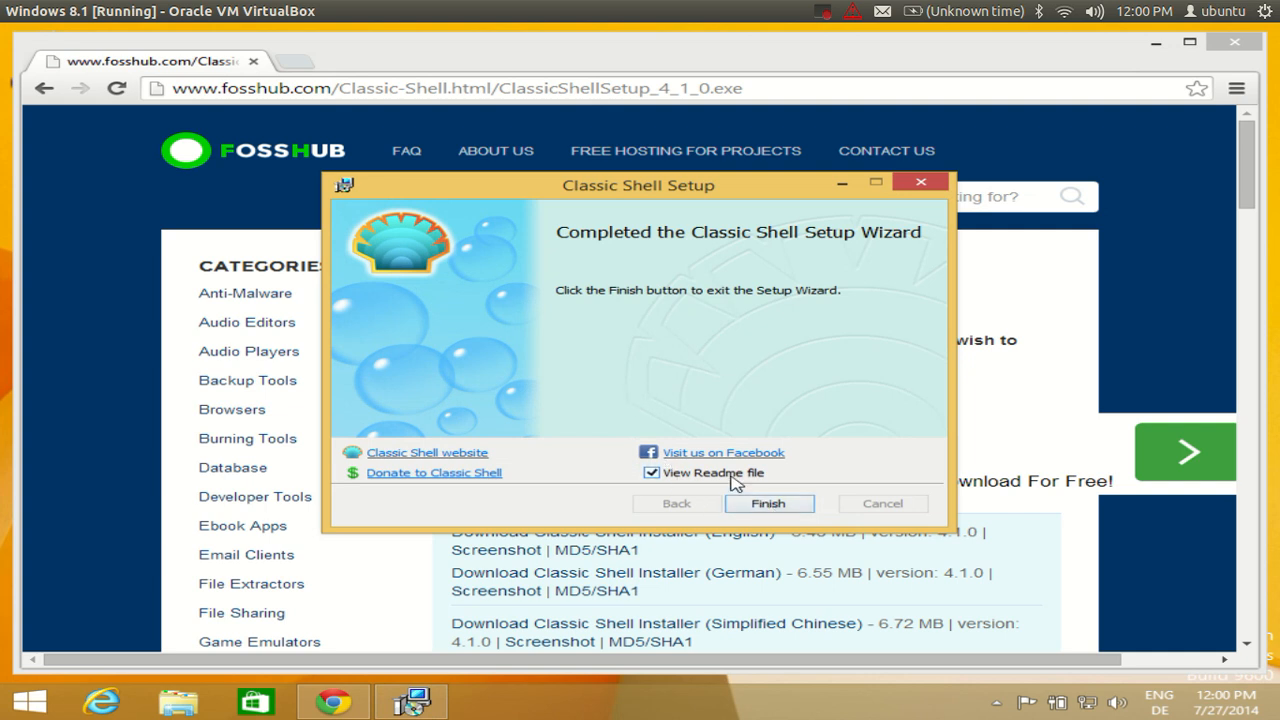
pyautogui.click(768, 503)
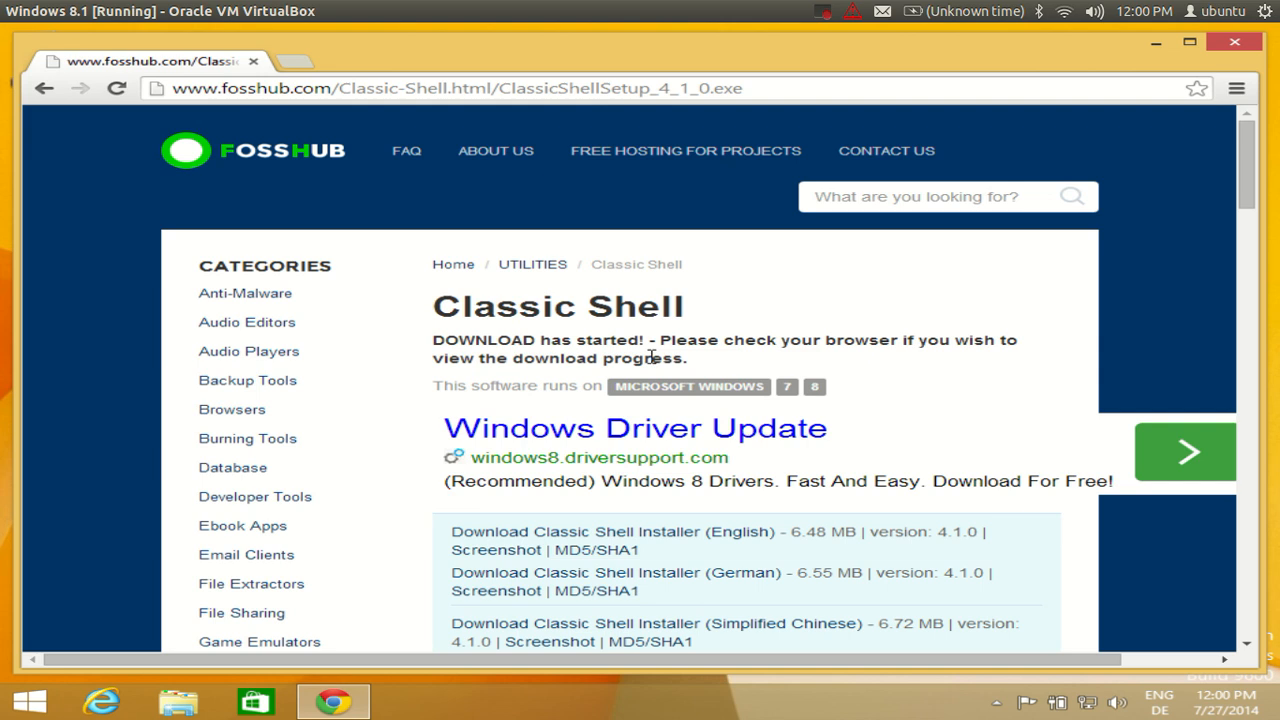
pyautogui.moveTo(684, 343)
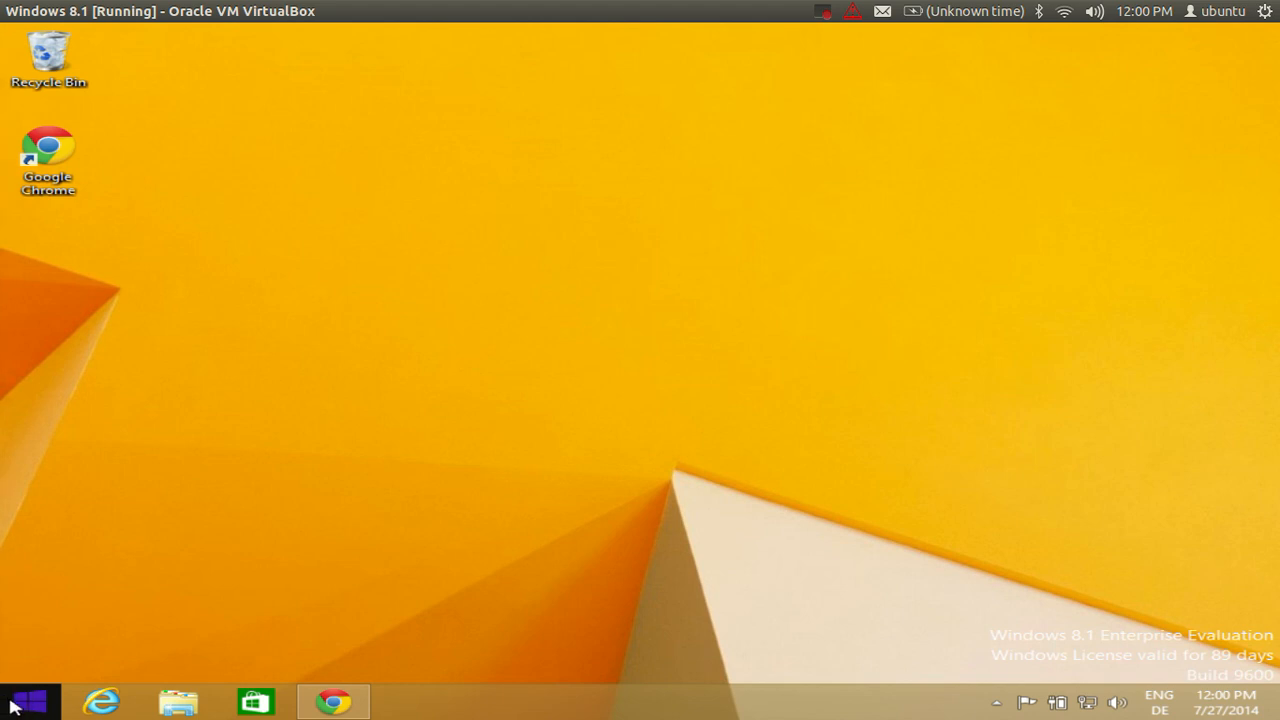
pyautogui.moveTo(42, 706)
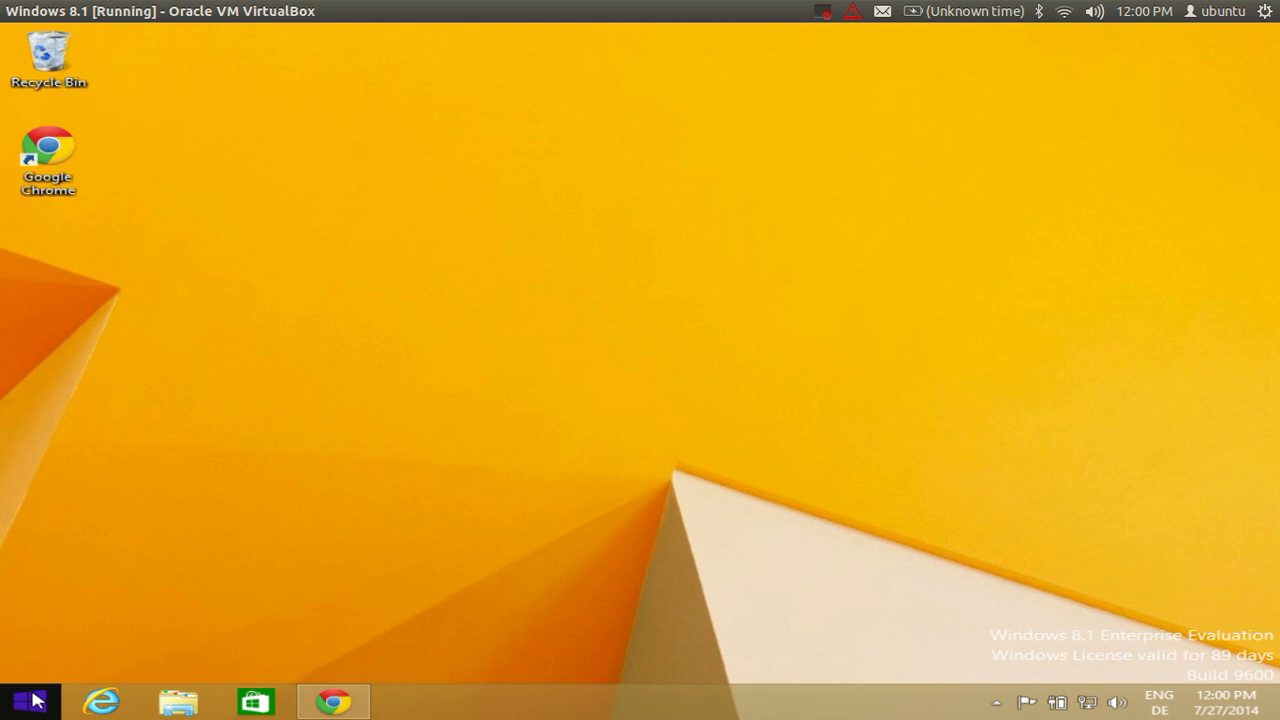
pyautogui.moveTo(38, 699)
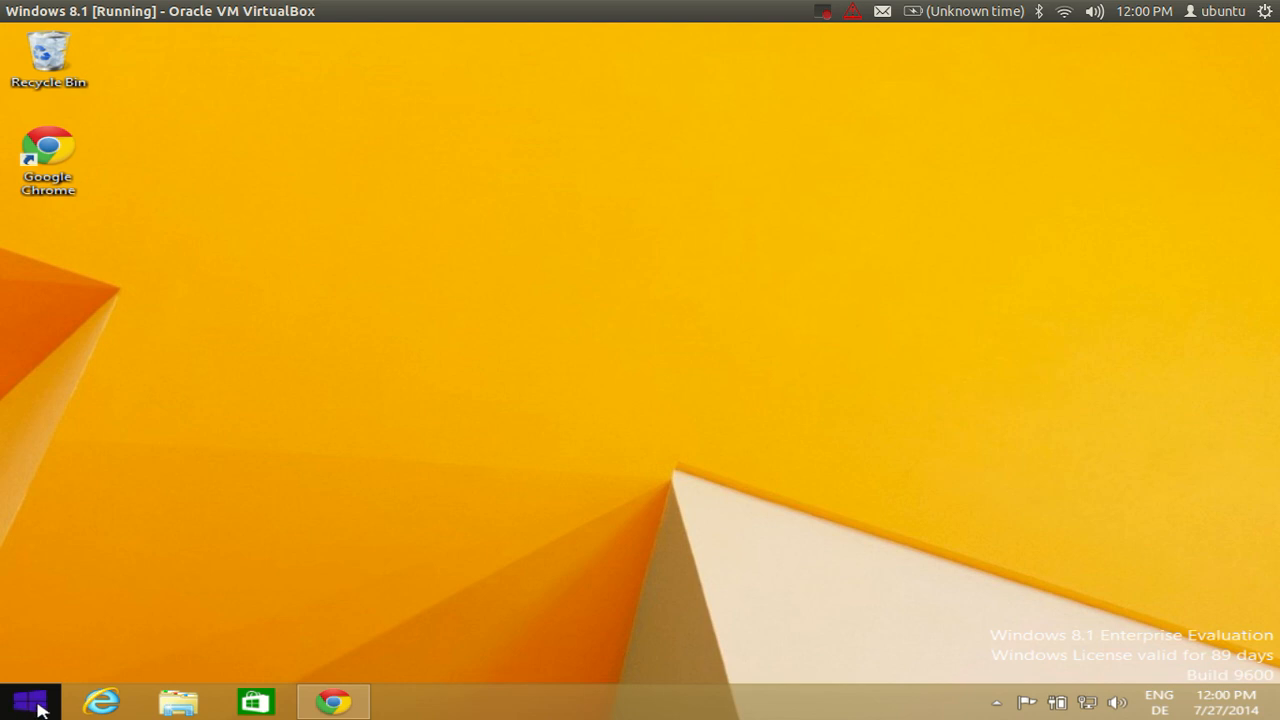
# Step: From the classic Start menu's All Programs, open Classic Shell > Classic Start Menu Settings
pyautogui.click(28, 700)
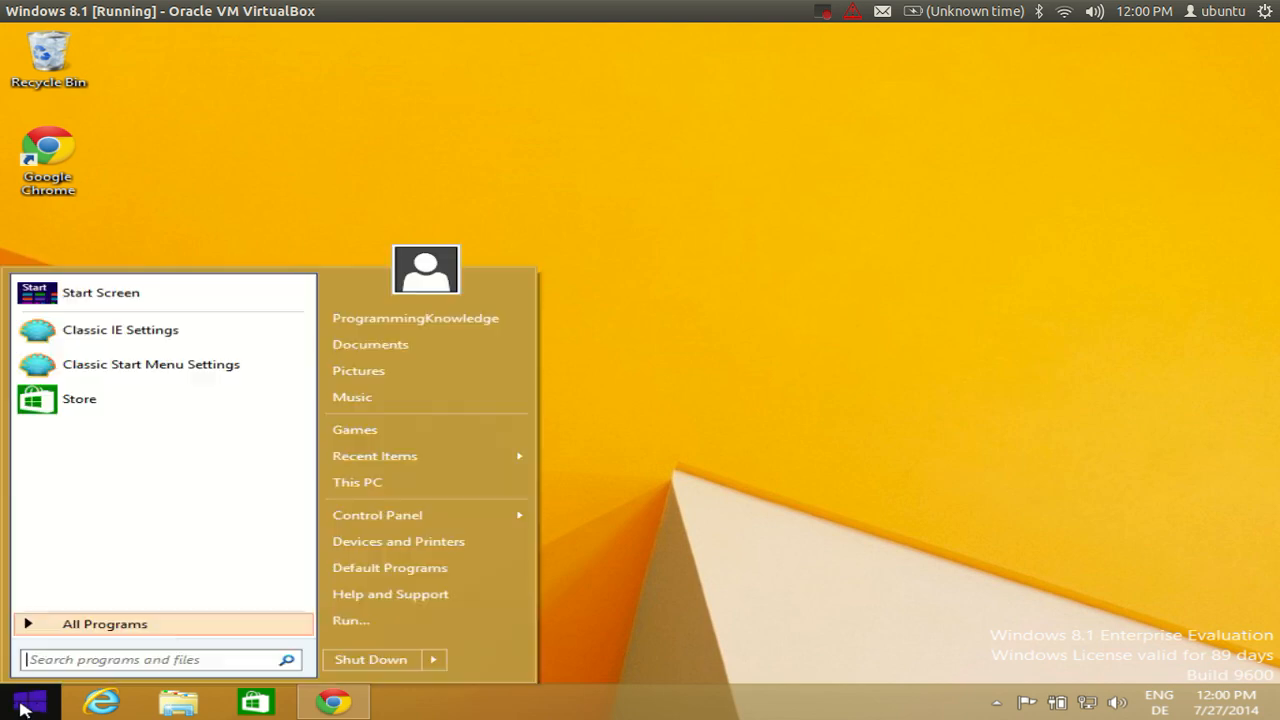
pyautogui.moveTo(360, 638)
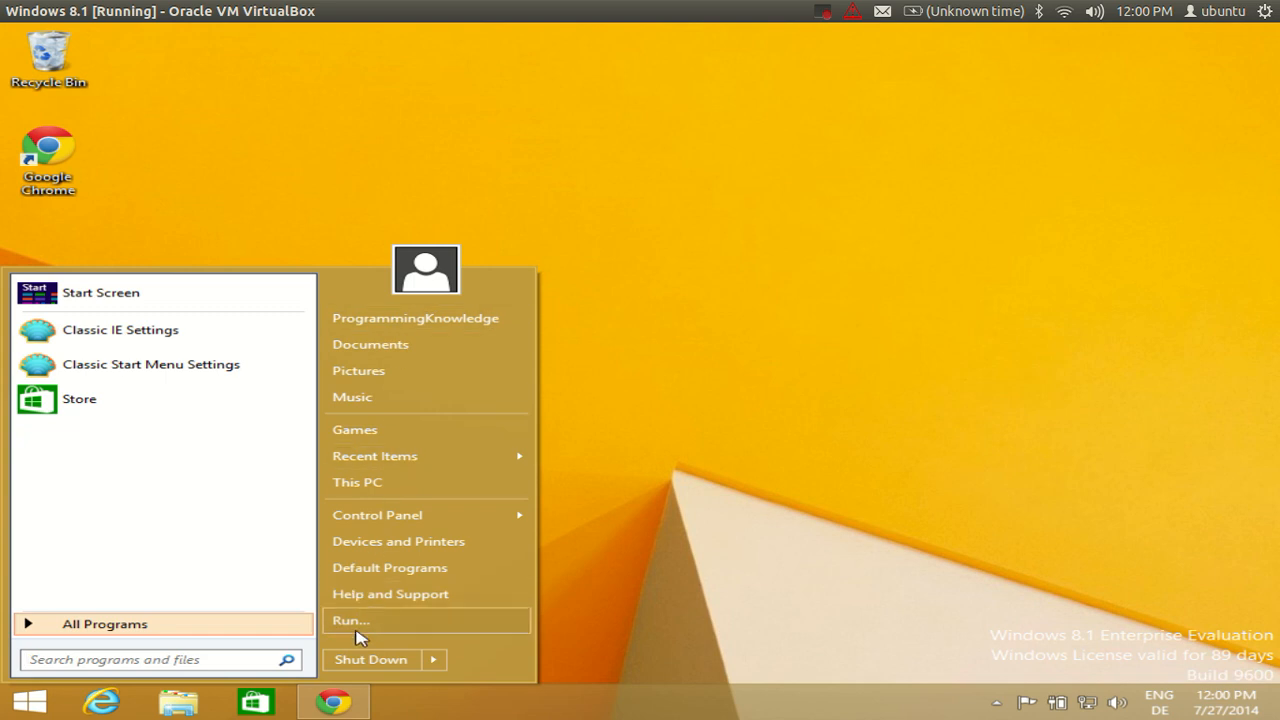
pyautogui.moveTo(376, 315)
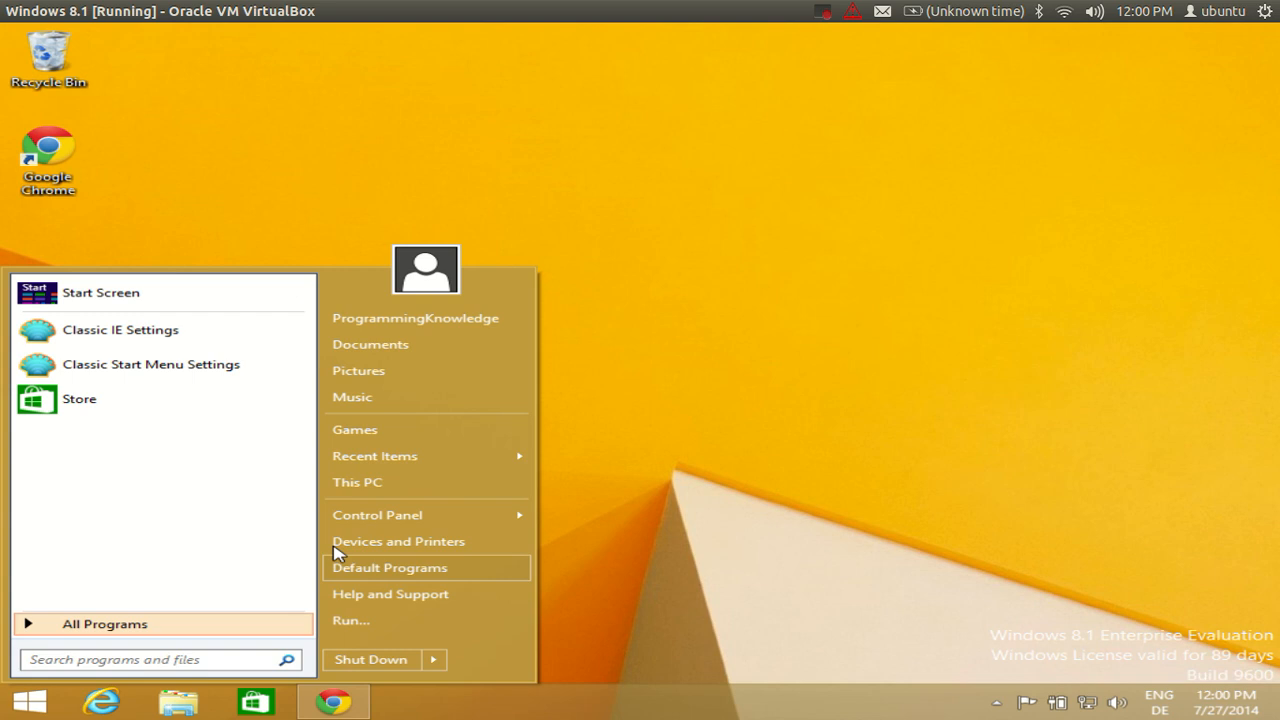
pyautogui.moveTo(163, 552)
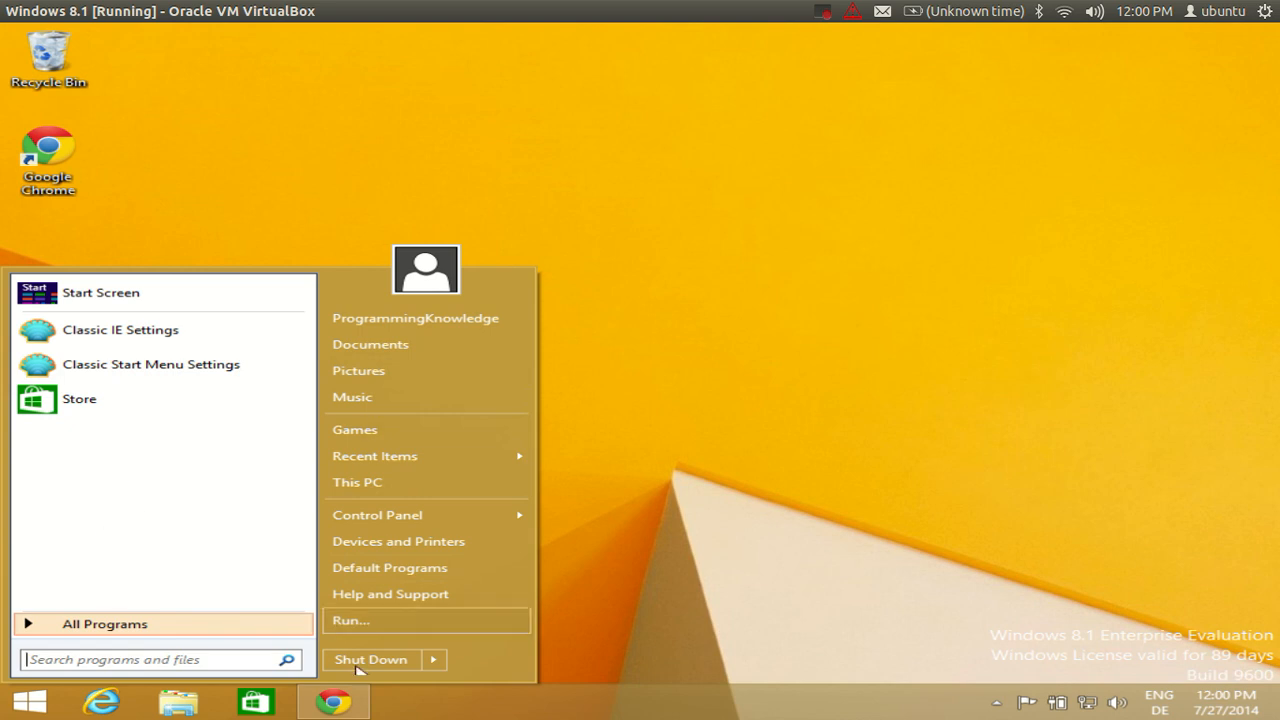
pyautogui.moveTo(246, 560)
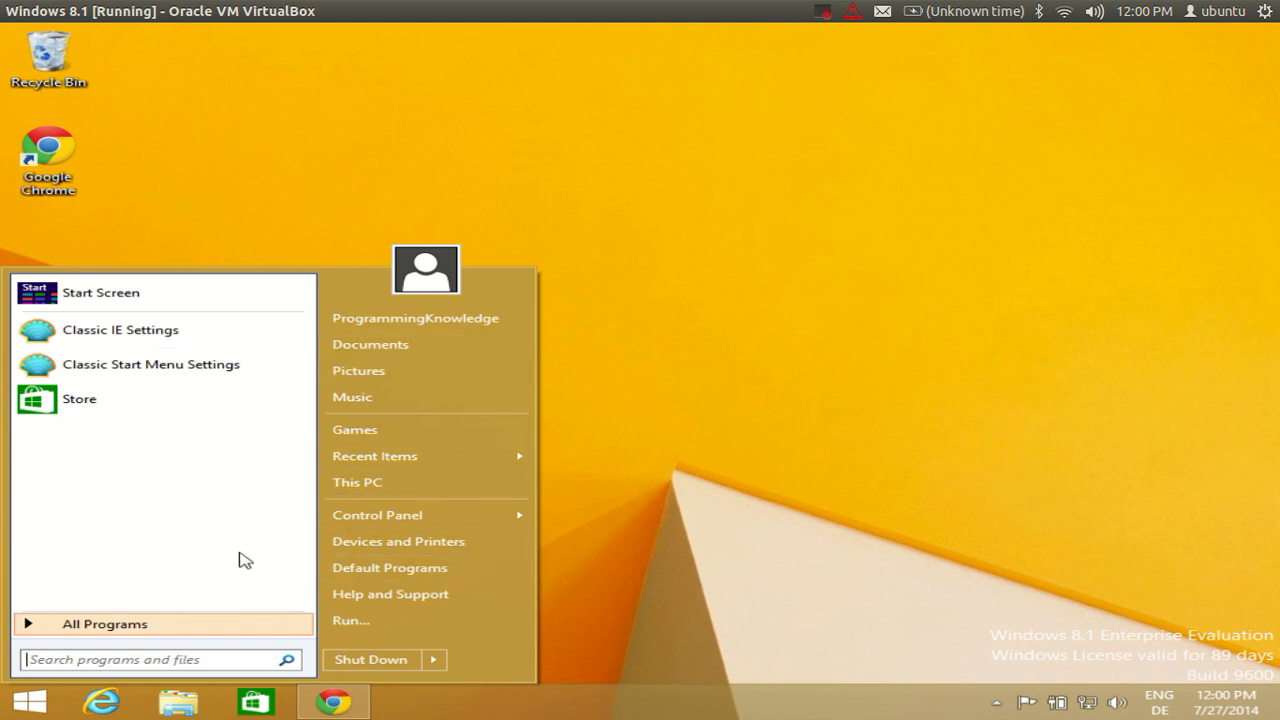
pyautogui.click(104, 625)
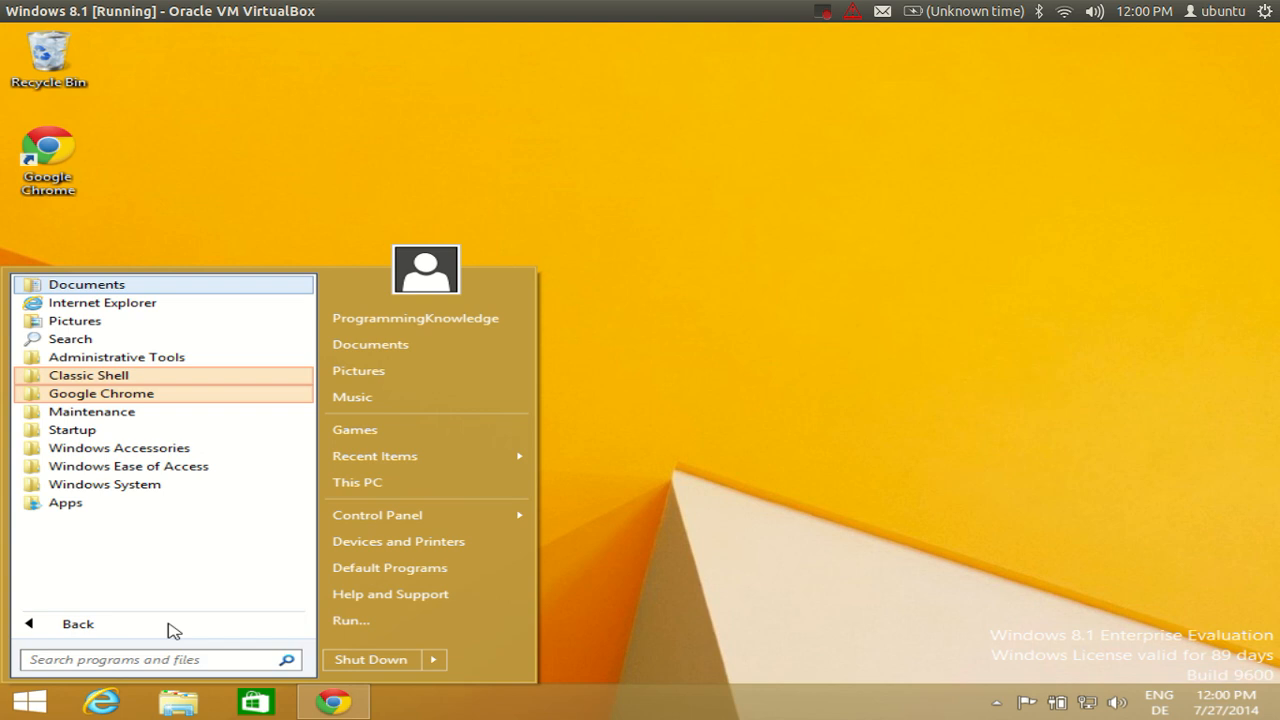
pyautogui.moveTo(160, 612)
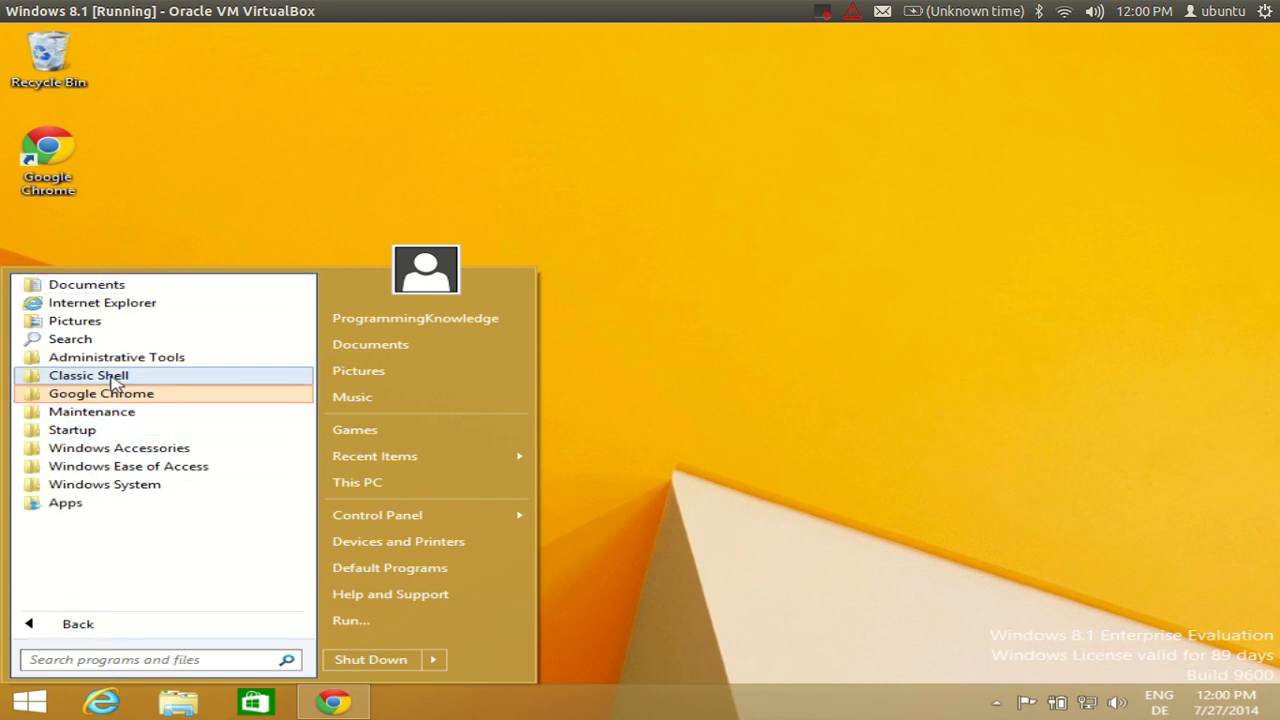
pyautogui.click(88, 375)
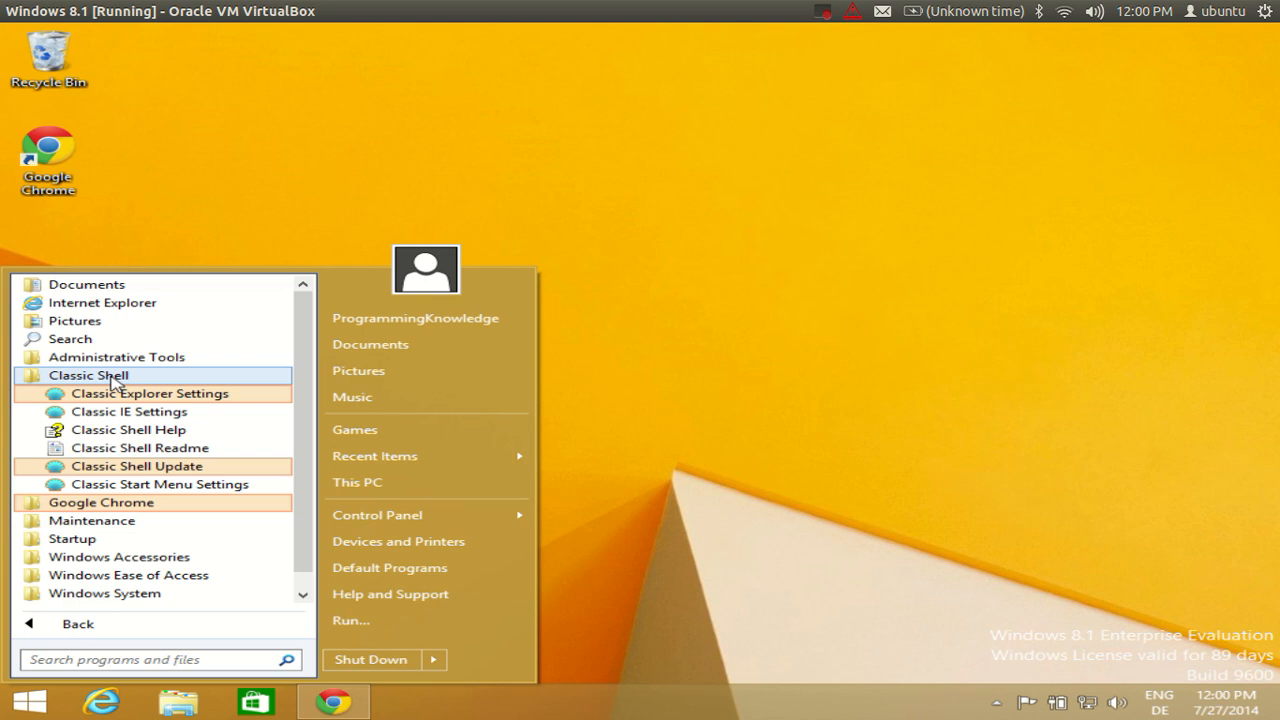
pyautogui.moveTo(137, 466)
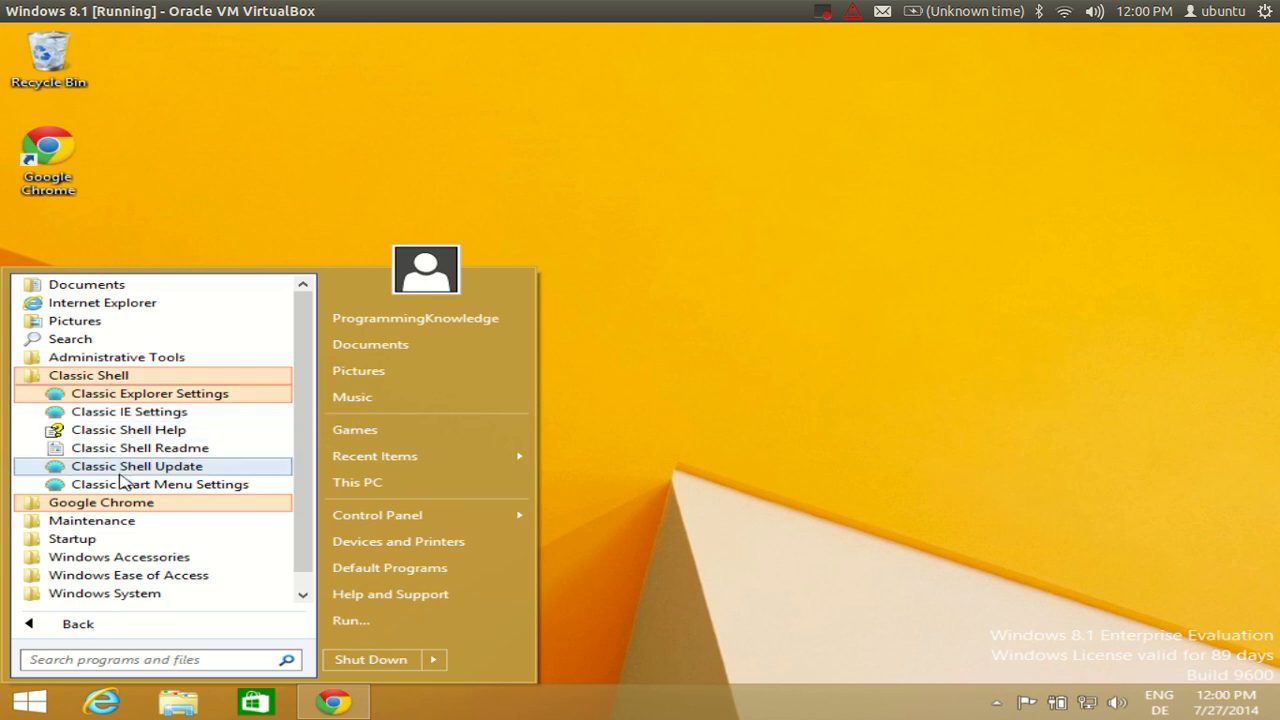
pyautogui.moveTo(160, 484)
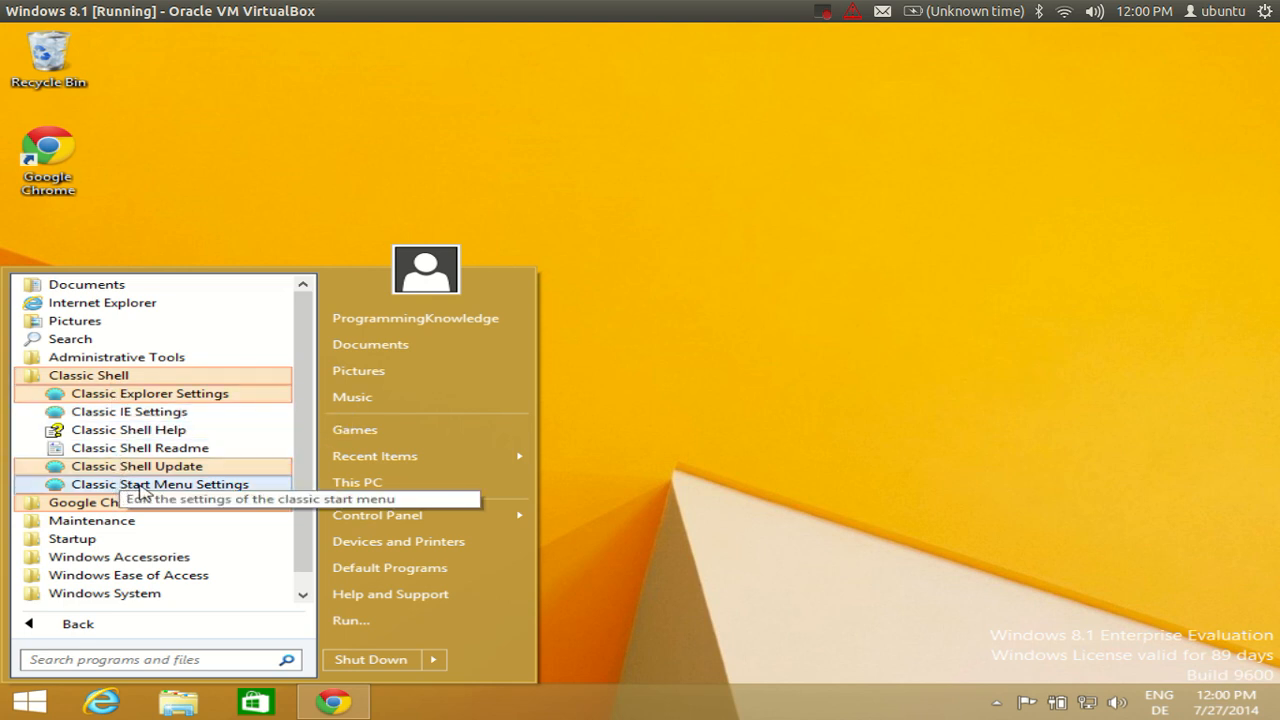
pyautogui.click(160, 484)
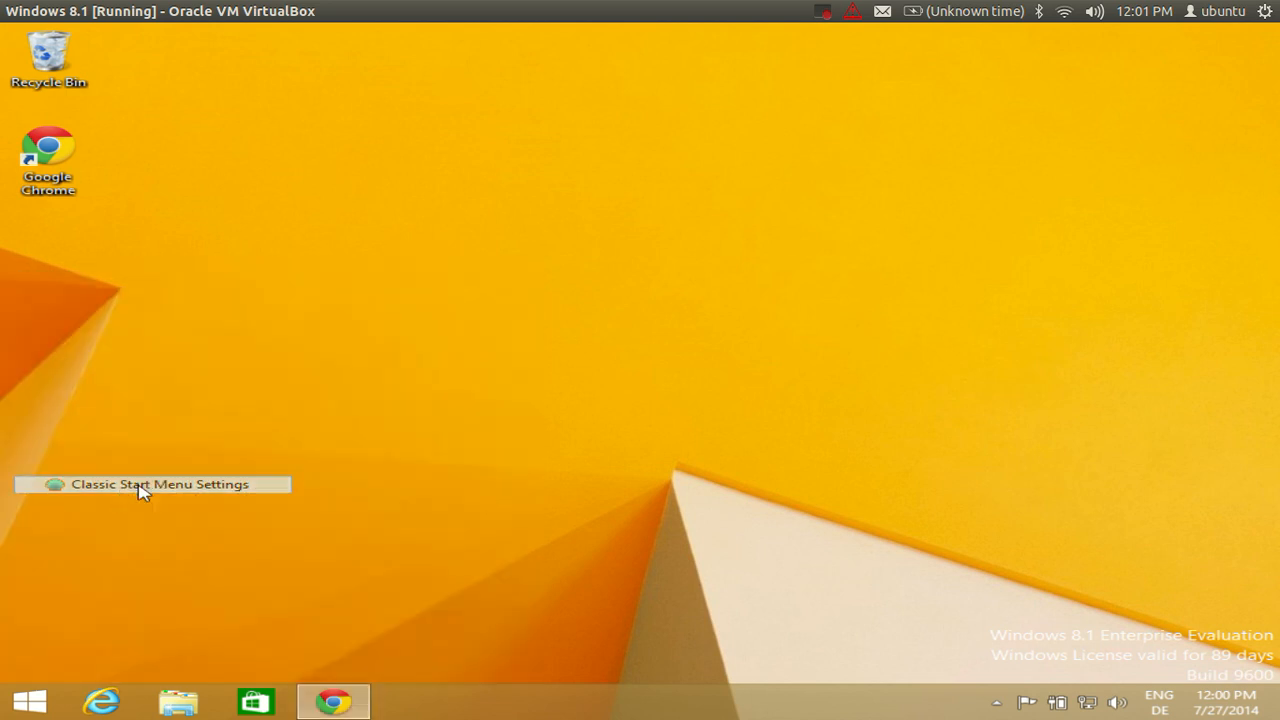
pyautogui.click(145, 484)
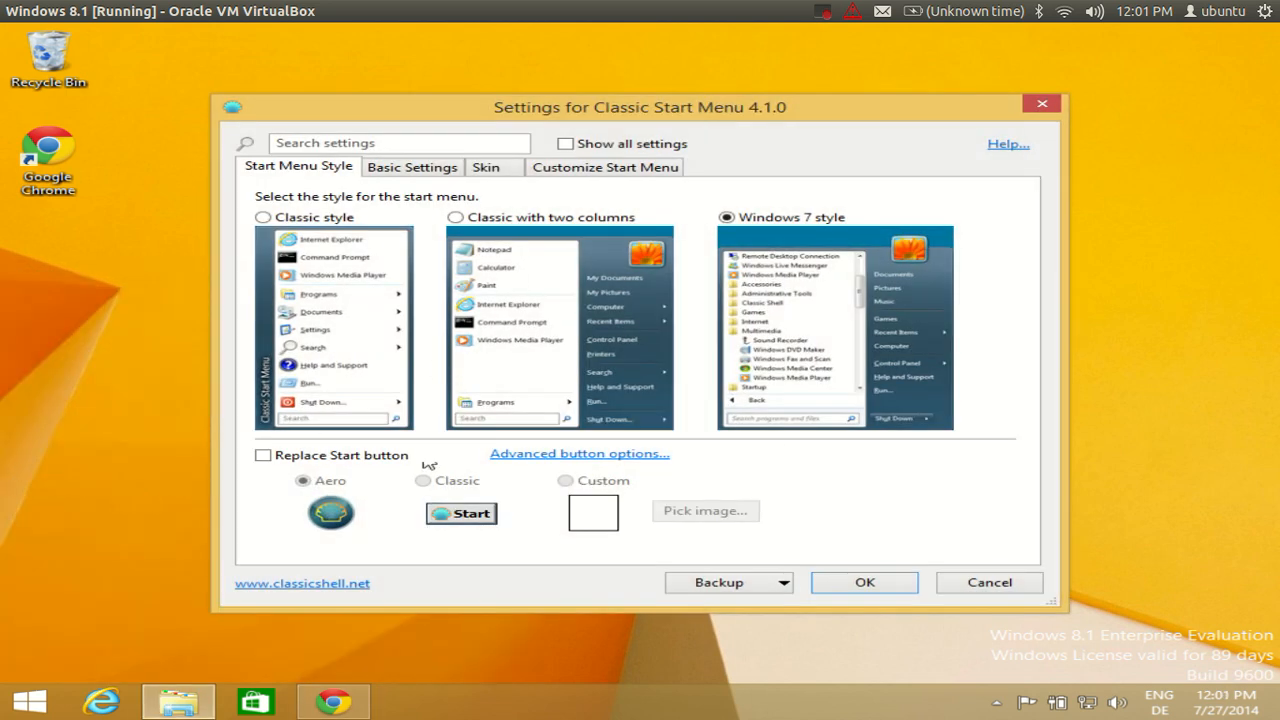
pyautogui.moveTo(463, 347)
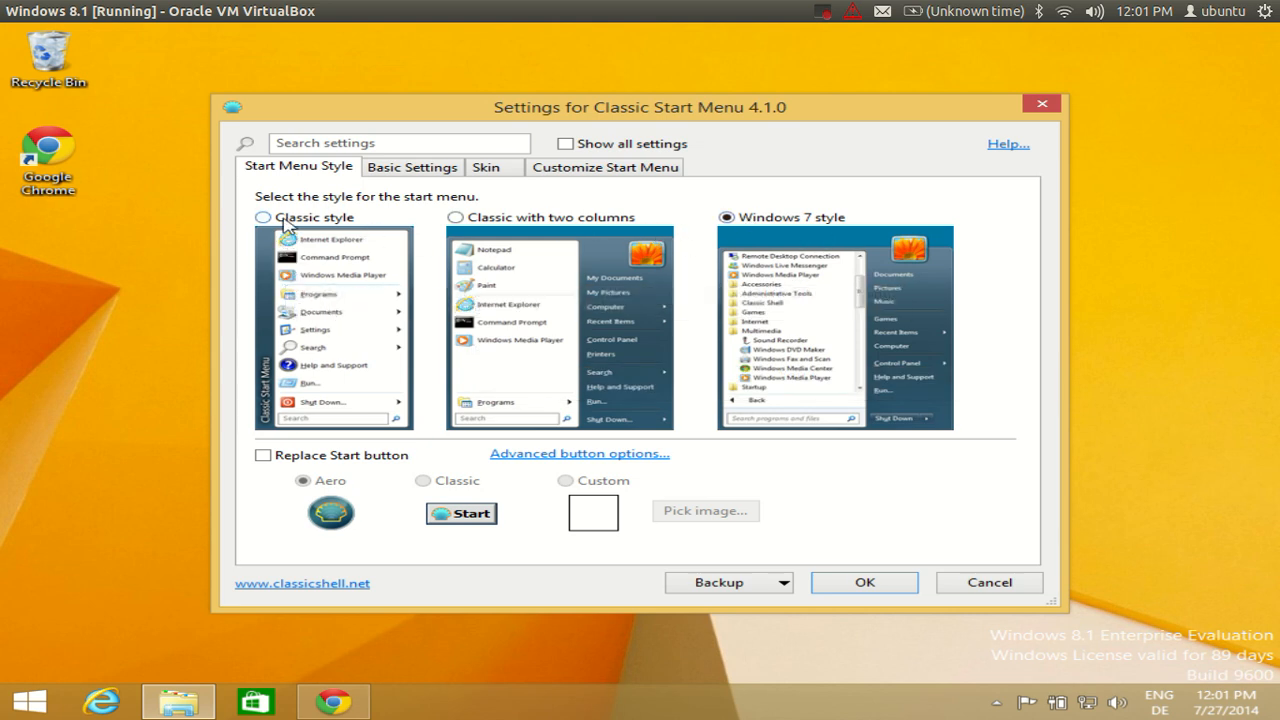
pyautogui.moveTo(382, 223)
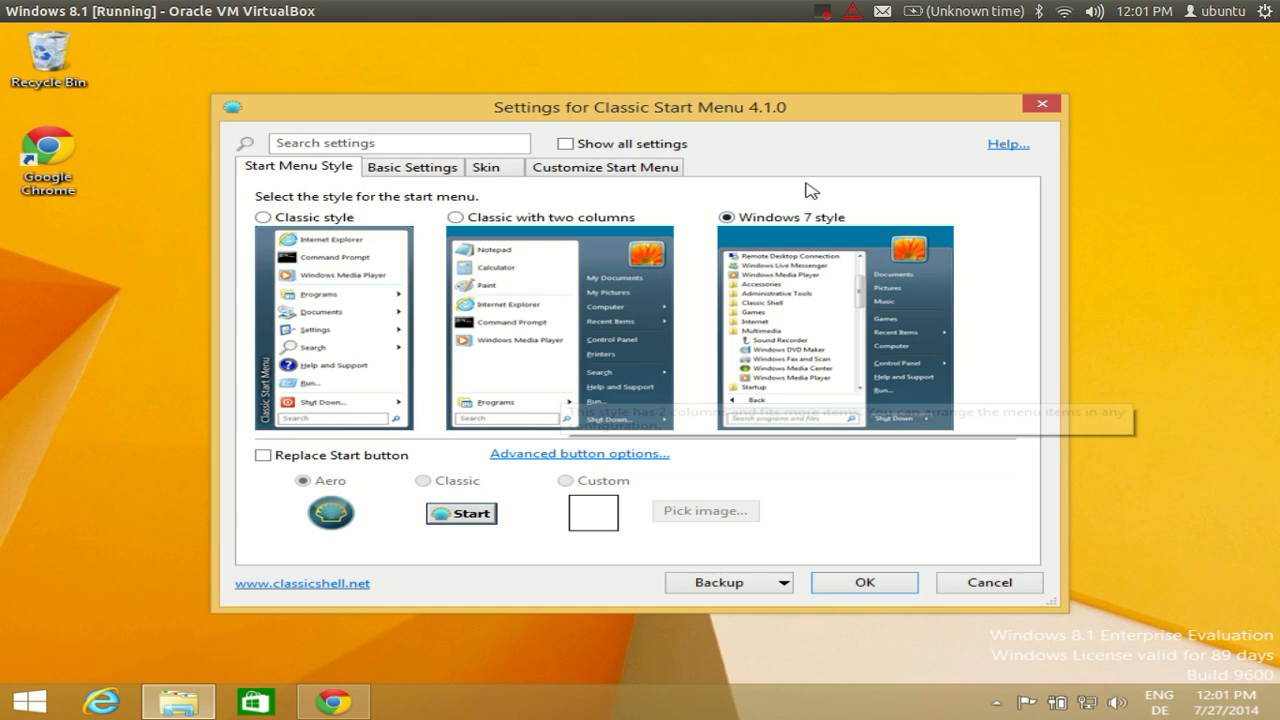
pyautogui.moveTo(820, 358)
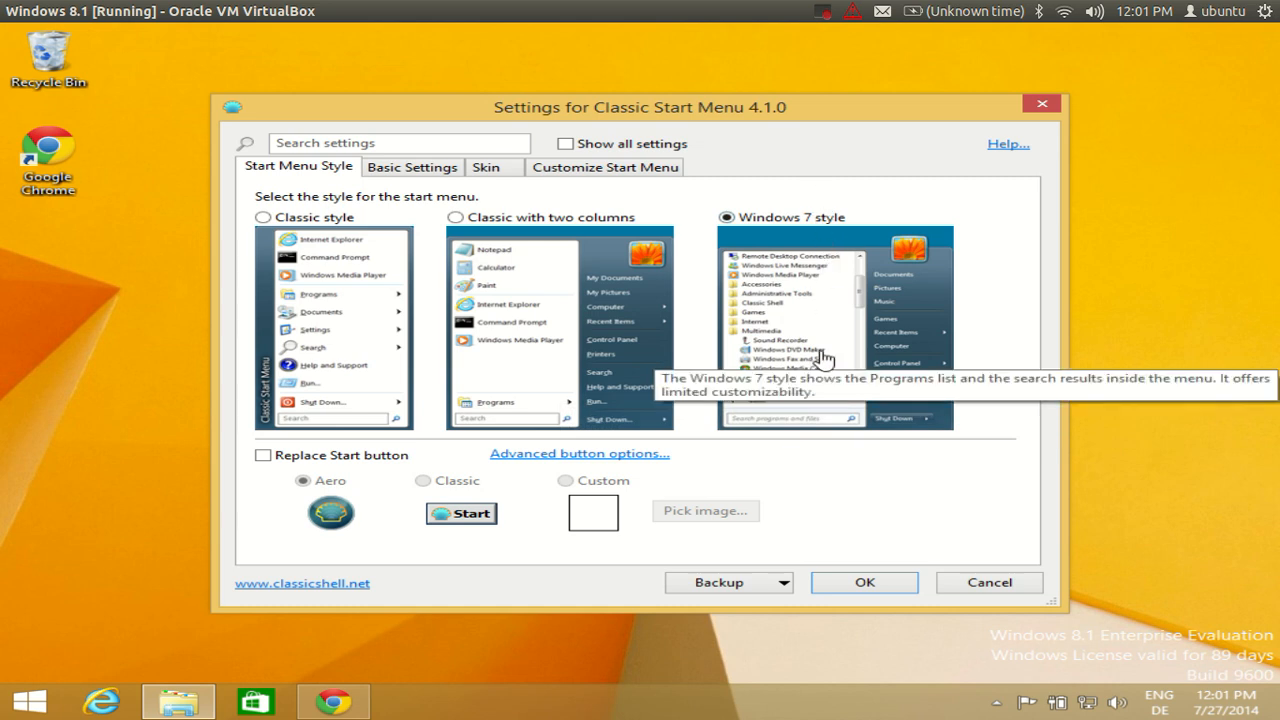
pyautogui.moveTo(358, 506)
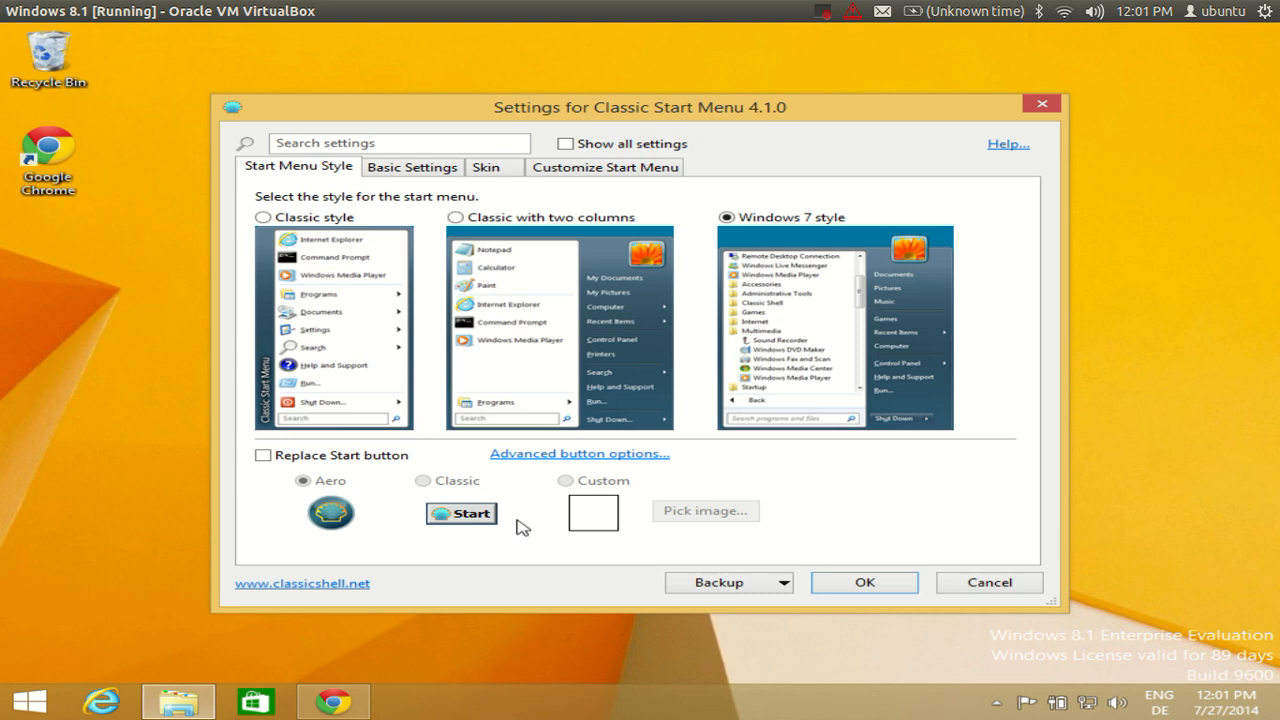
pyautogui.moveTo(432, 515)
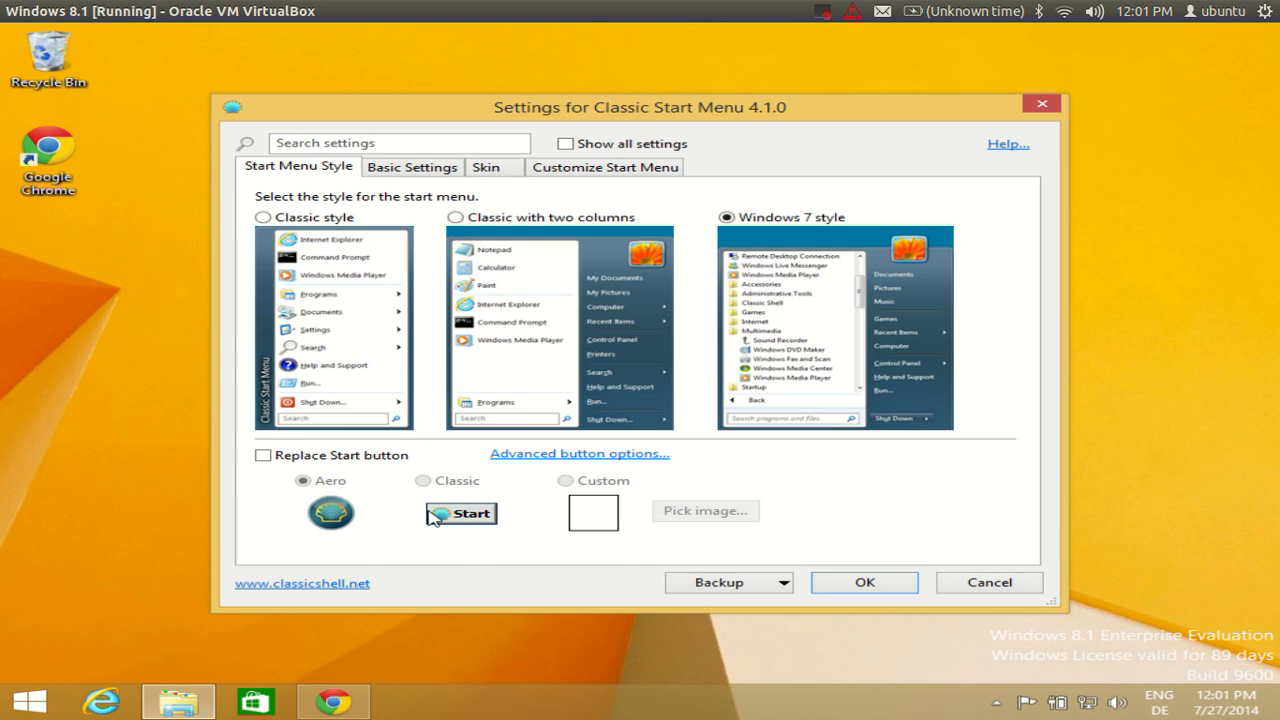
pyautogui.moveTo(678, 543)
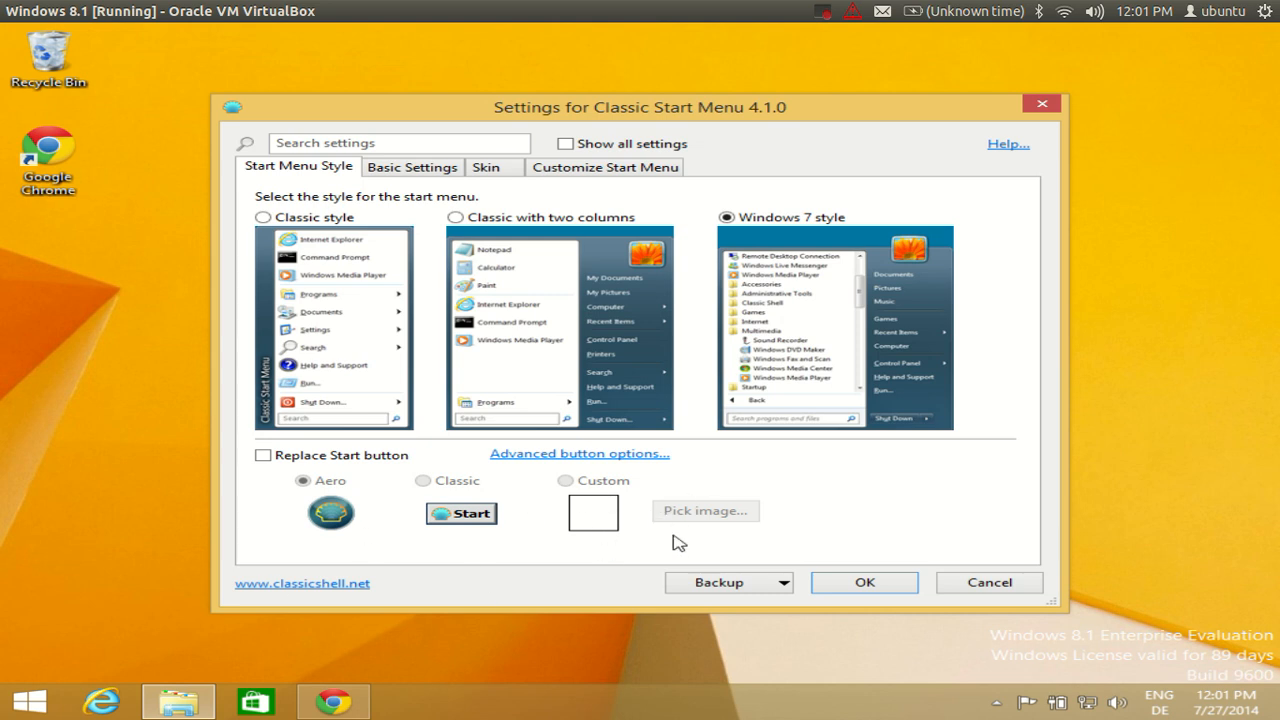
pyautogui.moveTo(880, 227)
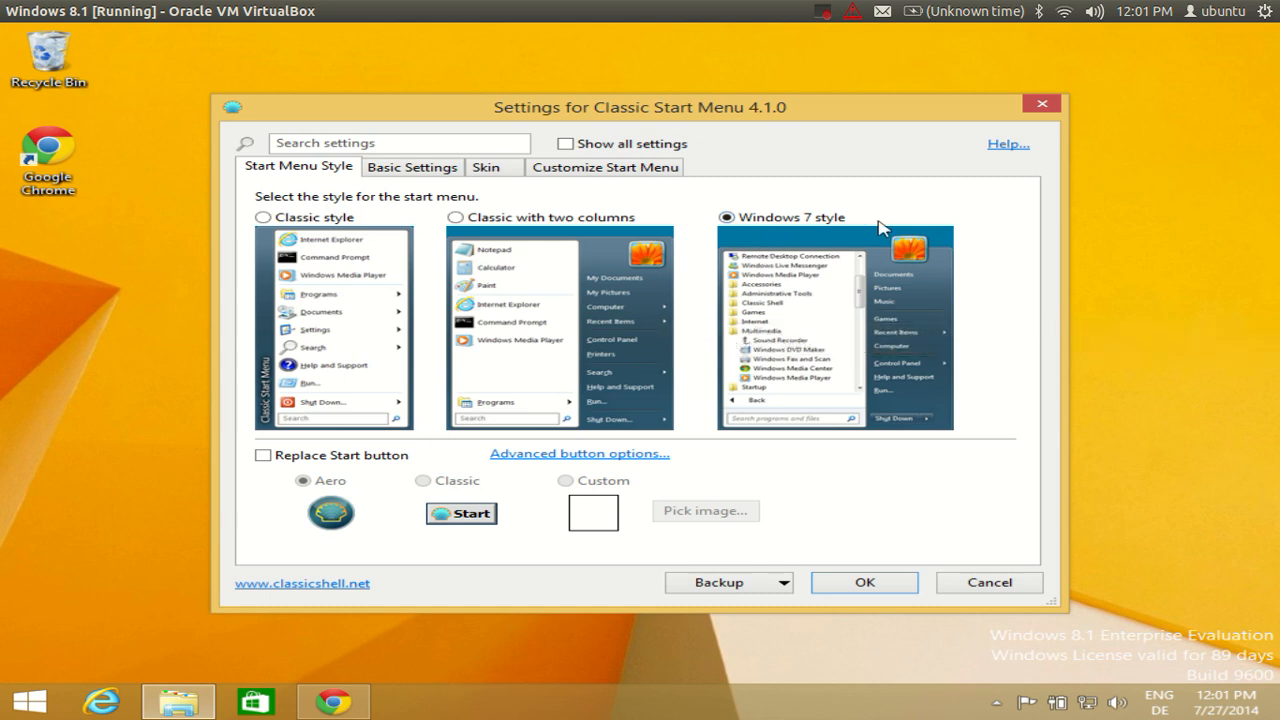
pyautogui.moveTo(810, 240)
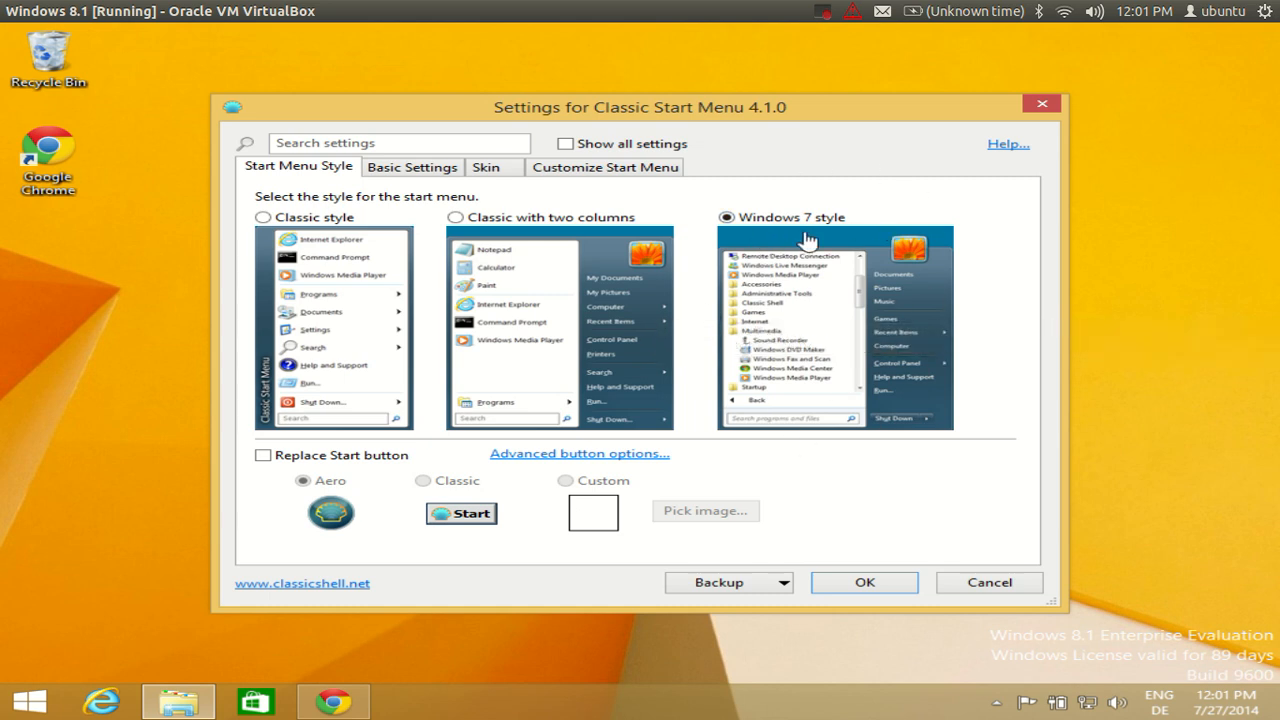
pyautogui.moveTo(775, 379)
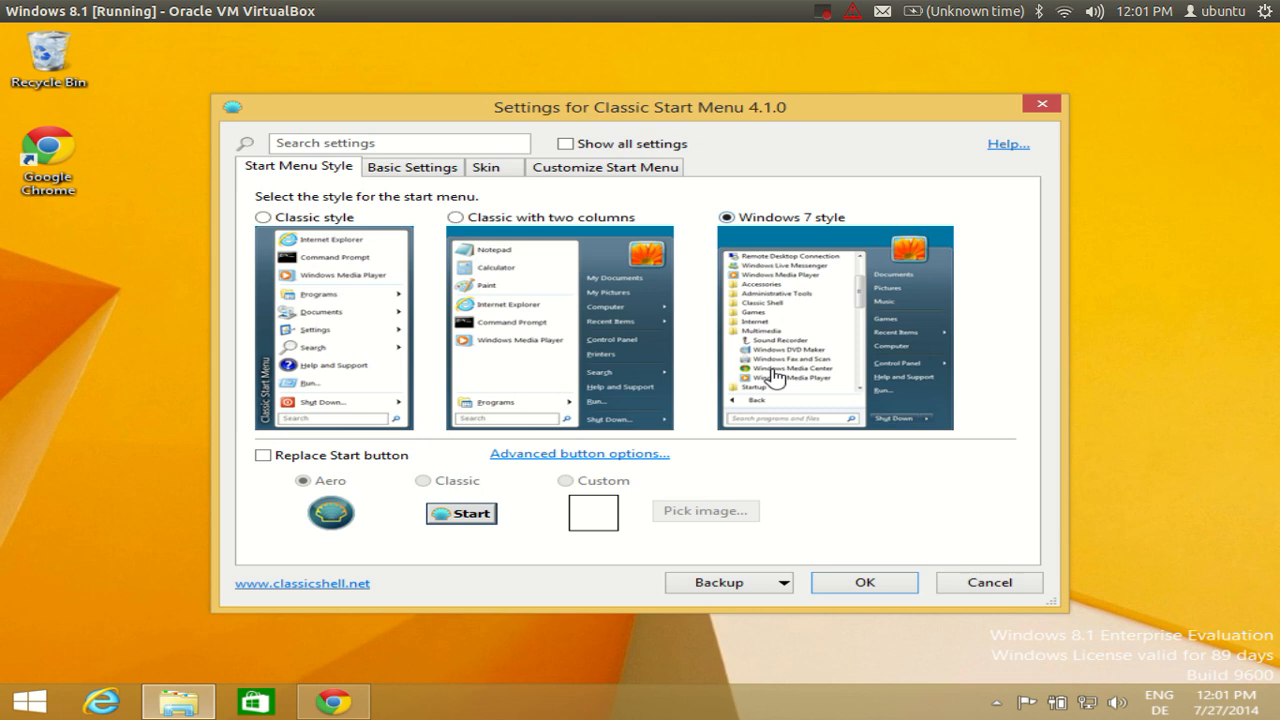
pyautogui.moveTo(345, 475)
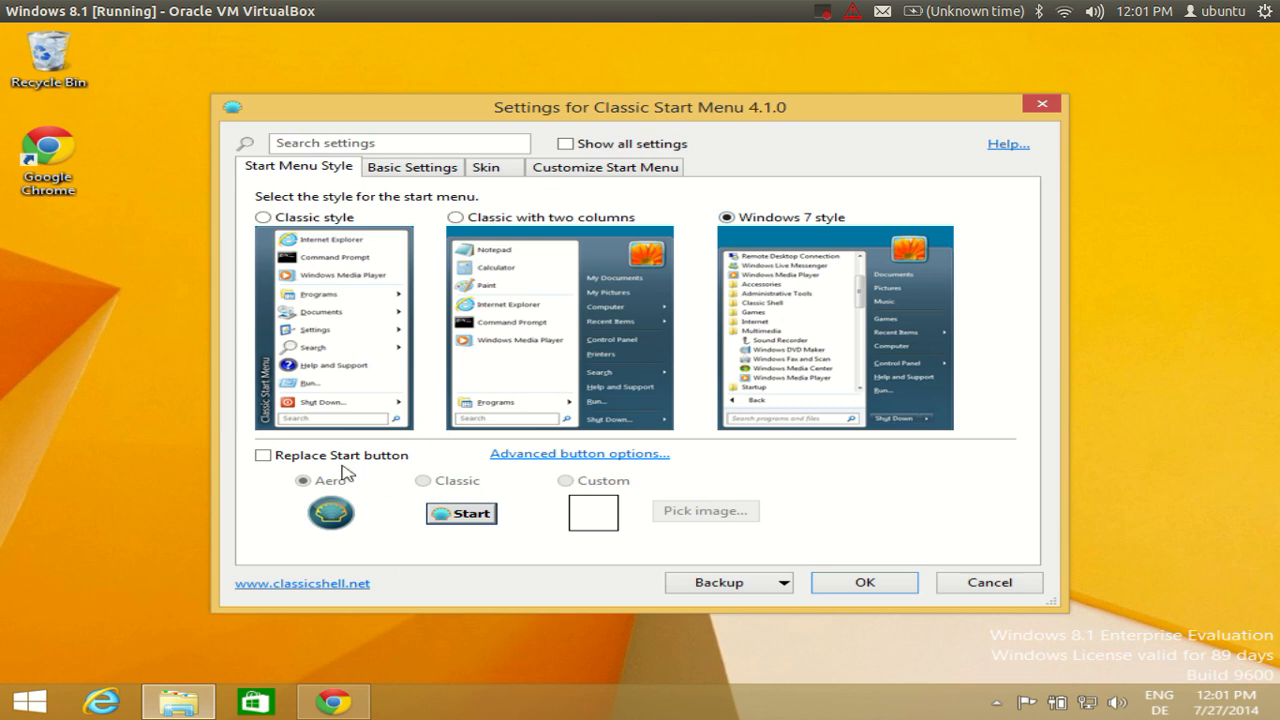
pyautogui.moveTo(433, 234)
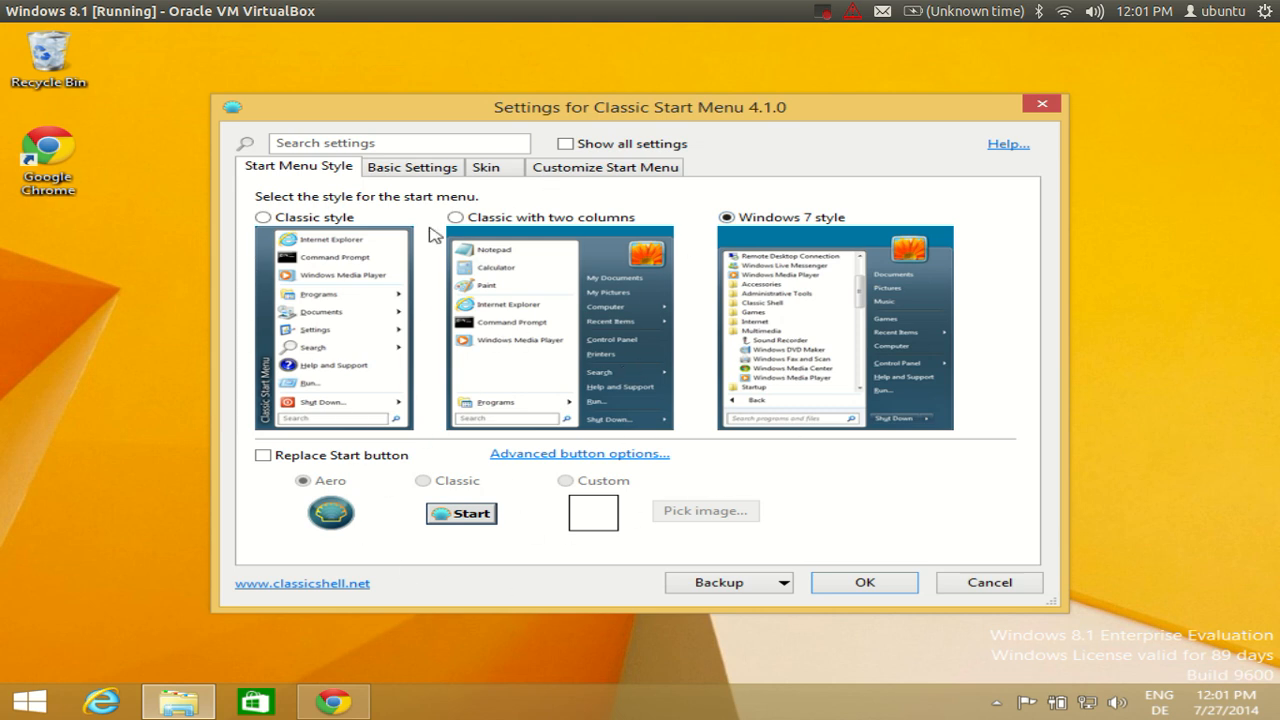
pyautogui.click(412, 166)
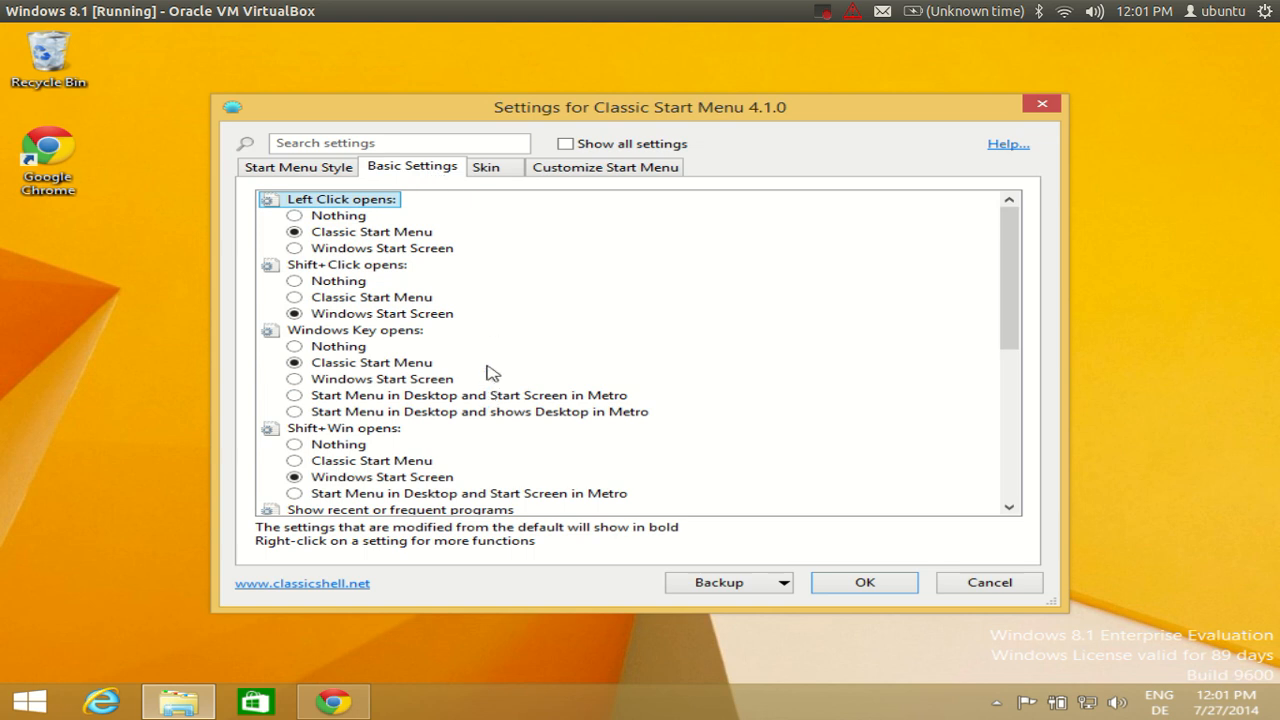
pyautogui.scroll(-3)
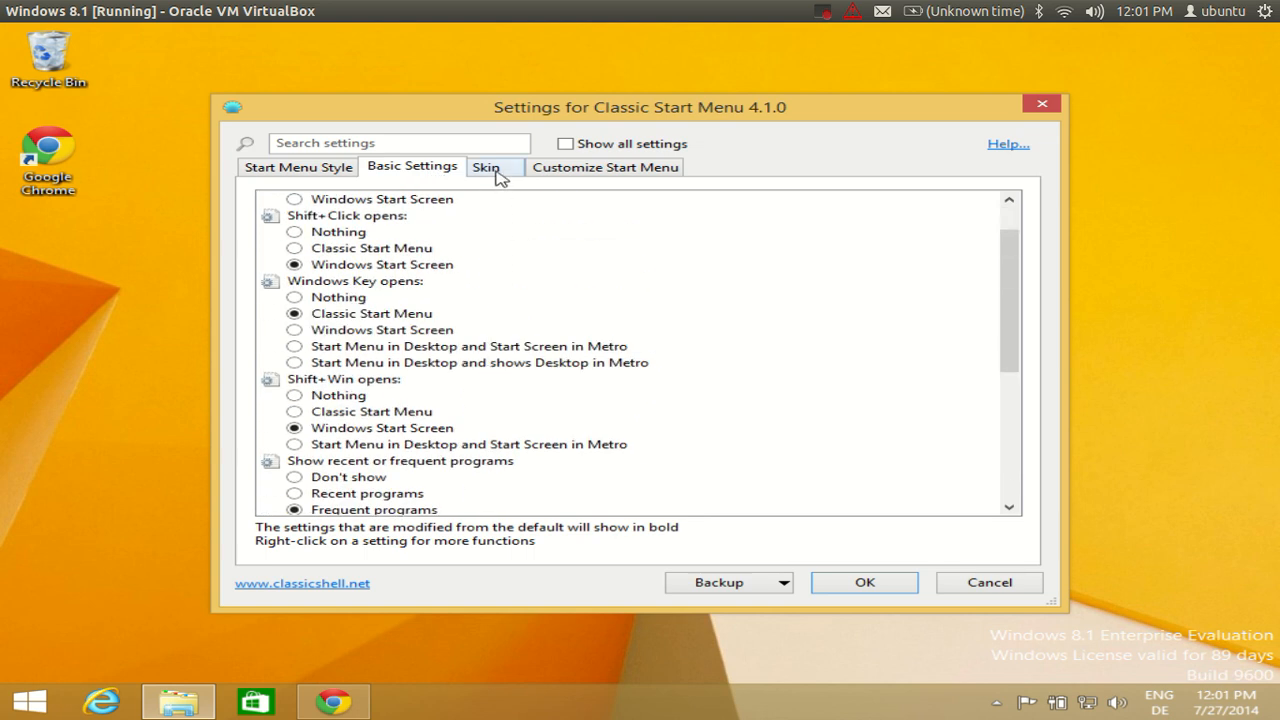
pyautogui.click(606, 166)
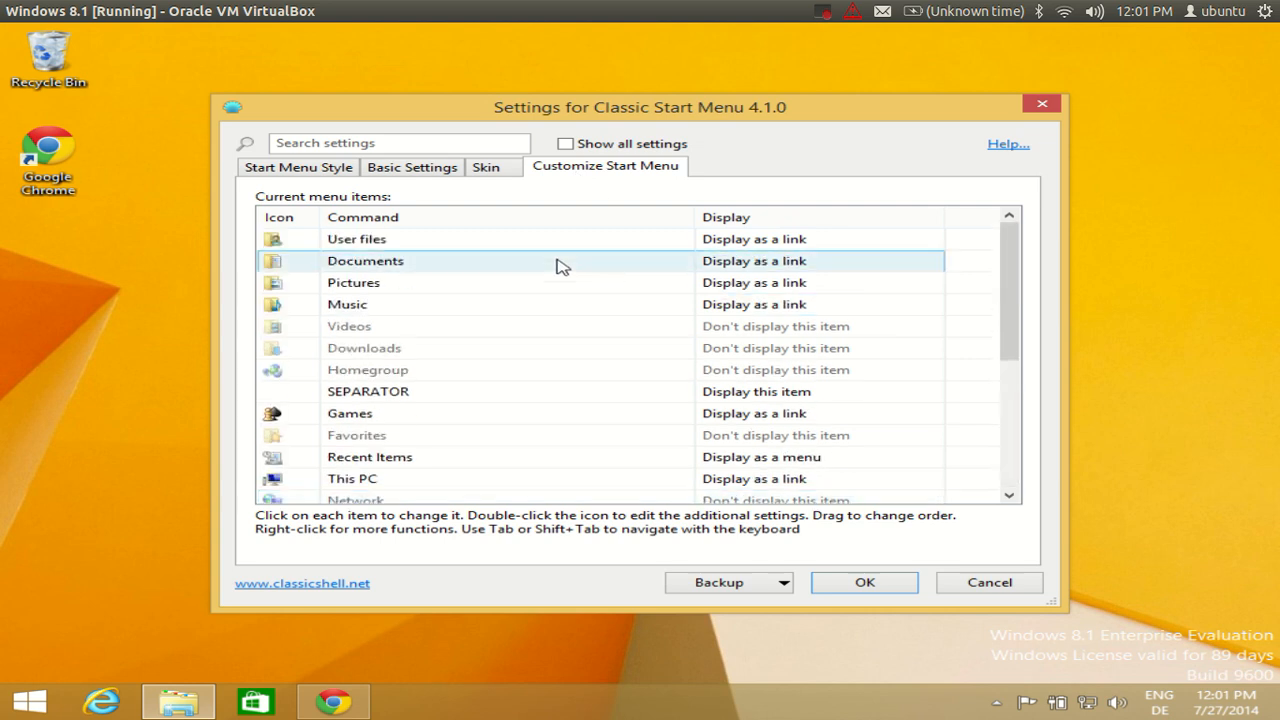
pyautogui.click(297, 167)
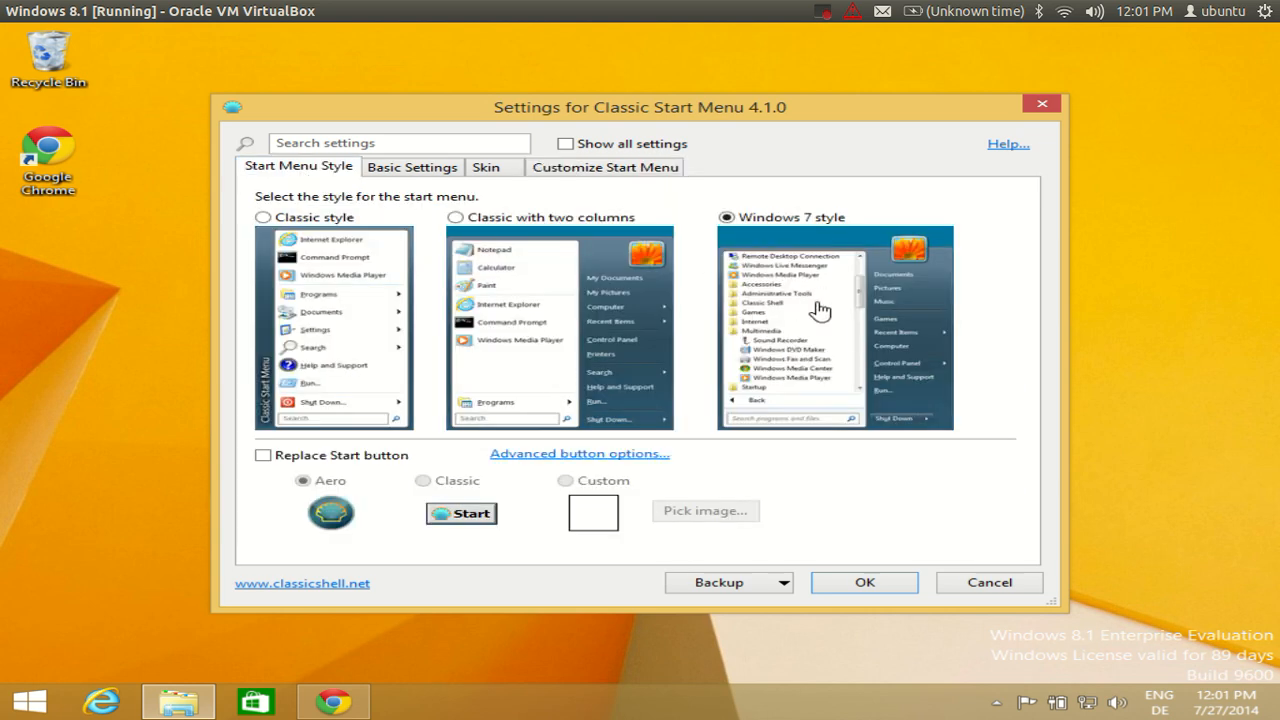
pyautogui.moveTo(817, 290)
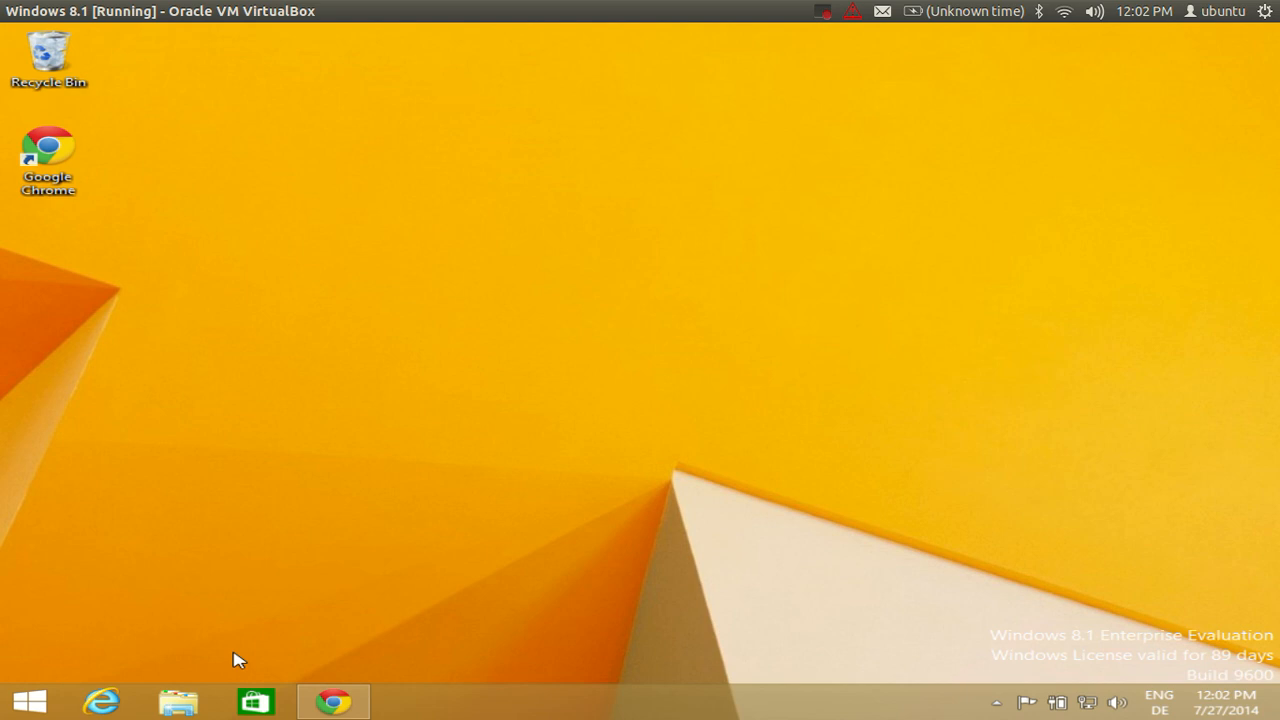
# Step: Open the Windows 7-style Start menu from the taskbar Start button
pyautogui.click(20, 696)
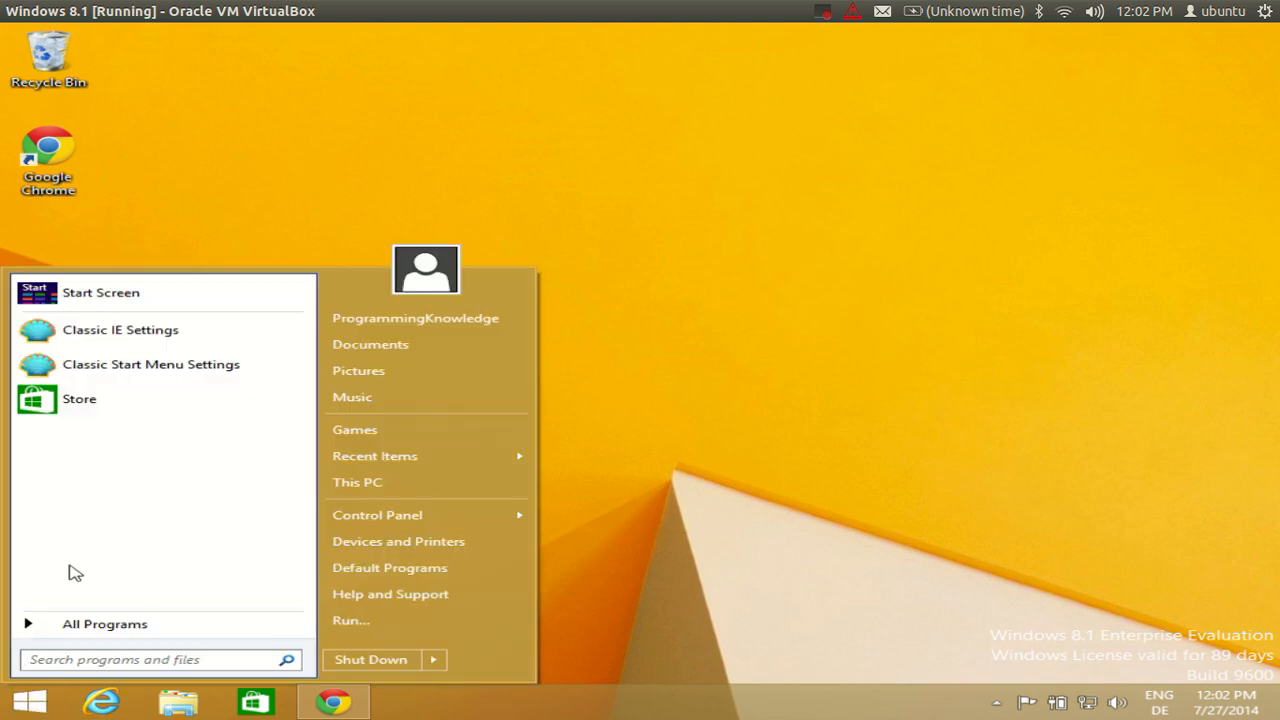
pyautogui.moveTo(209, 620)
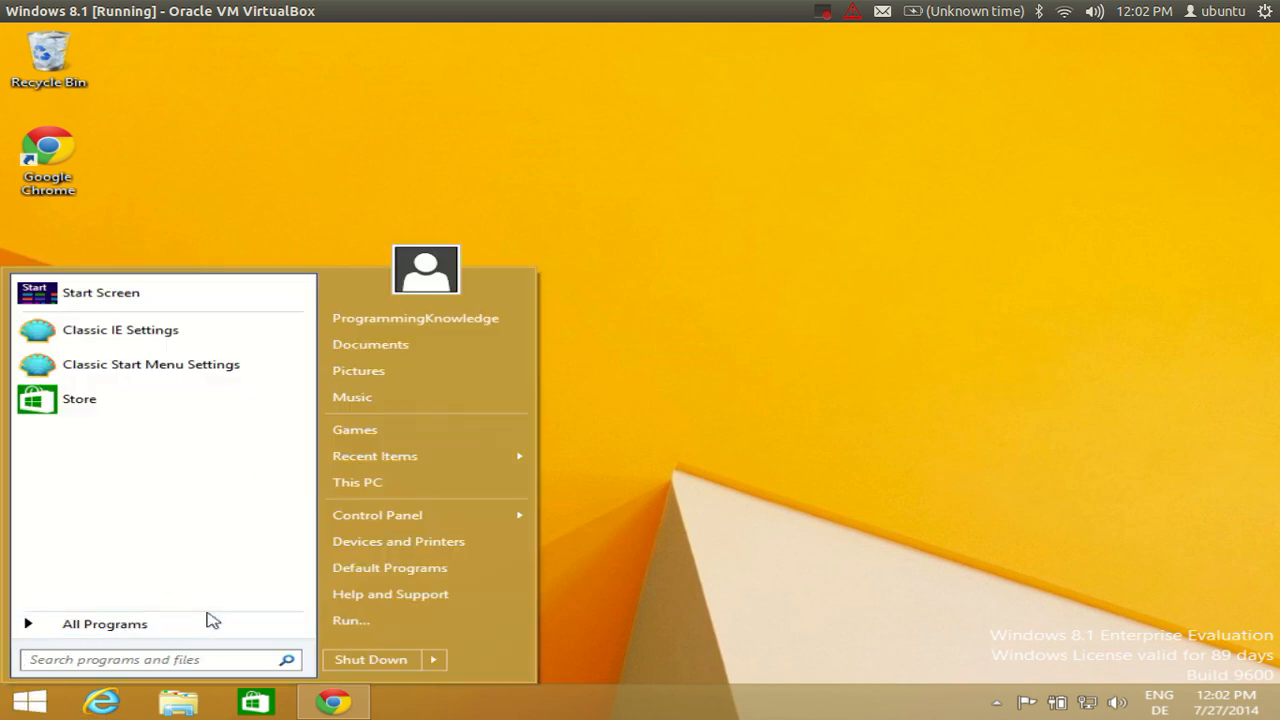
pyautogui.moveTo(632, 468)
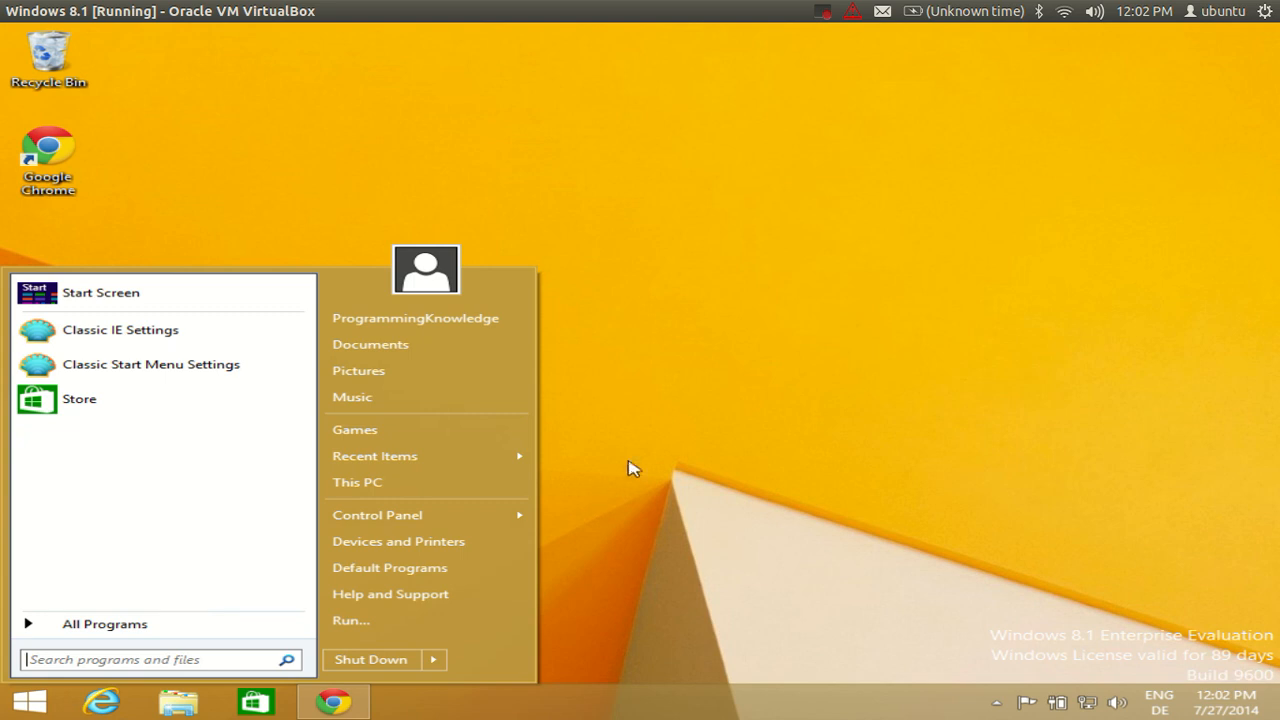
pyautogui.moveTo(817, 23)
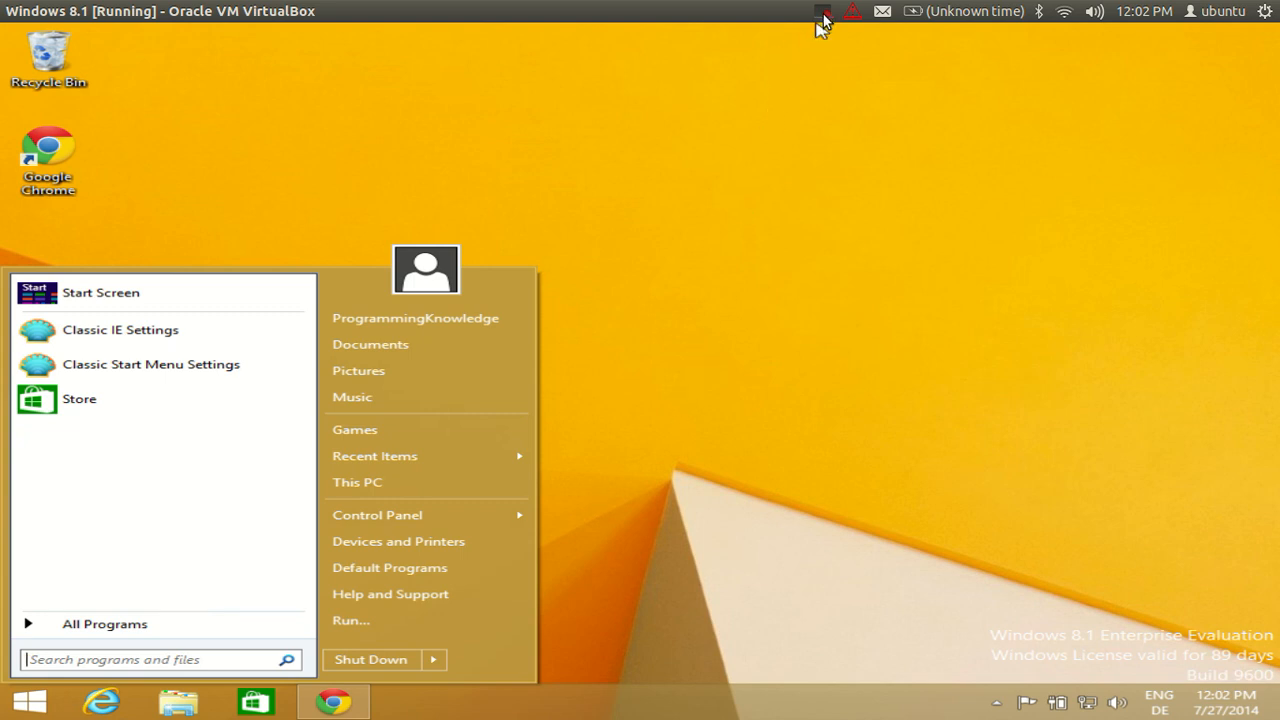